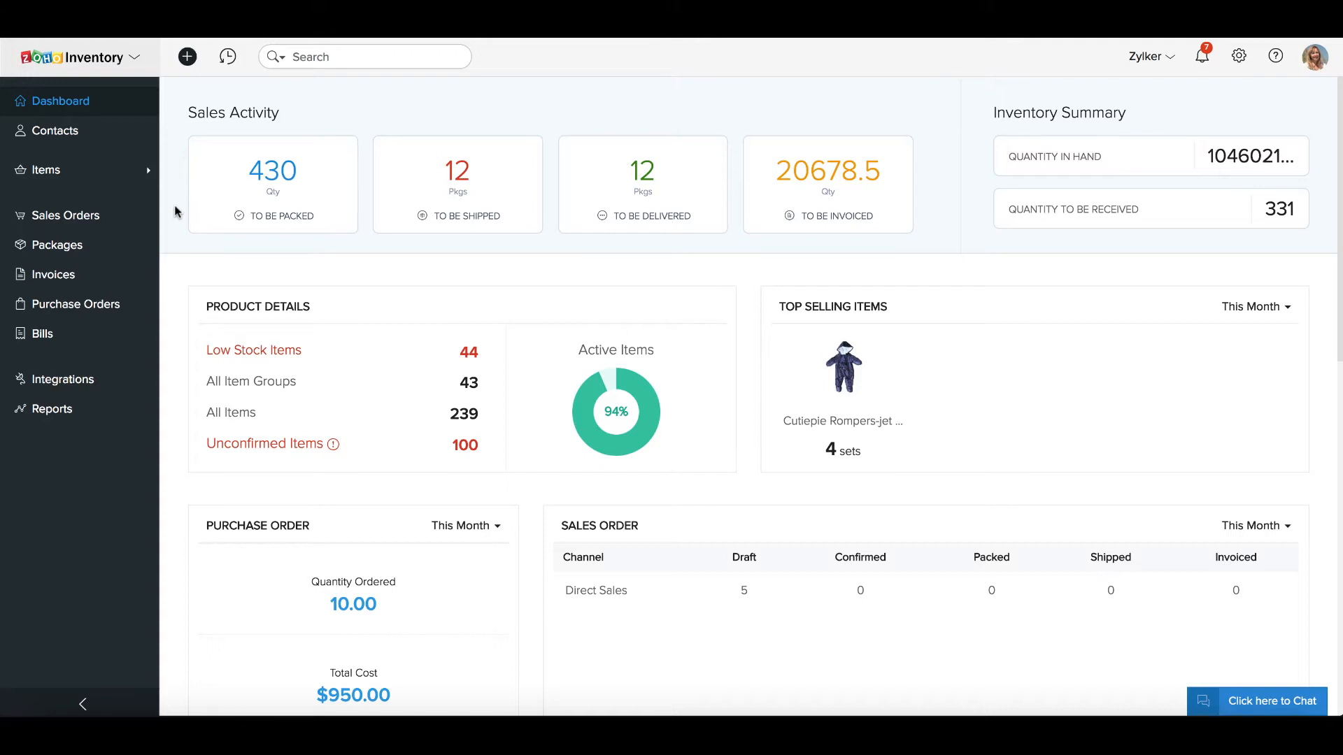
Expand Items in the sidebar and go to the Transfer Orders list
{"action": "left_click", "coordinate": [45, 169]}
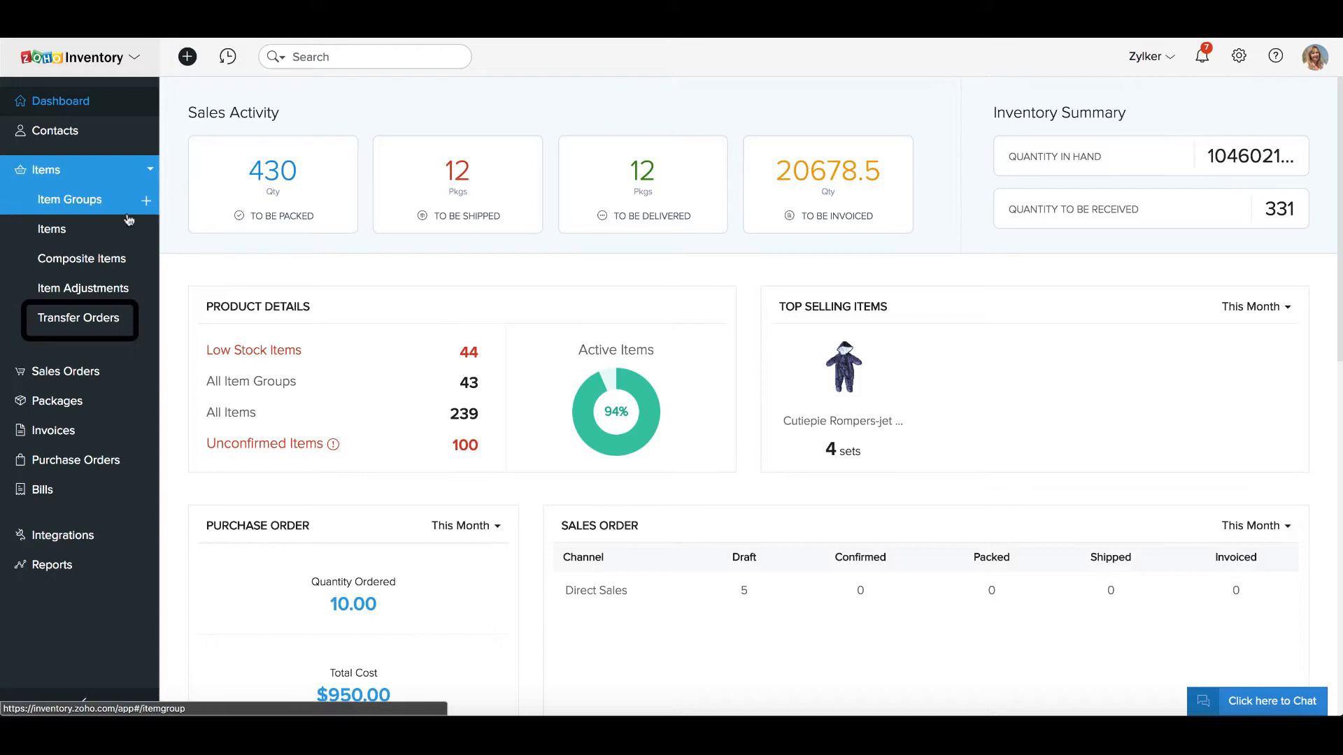
{"action": "left_click", "coordinate": [72, 319]}
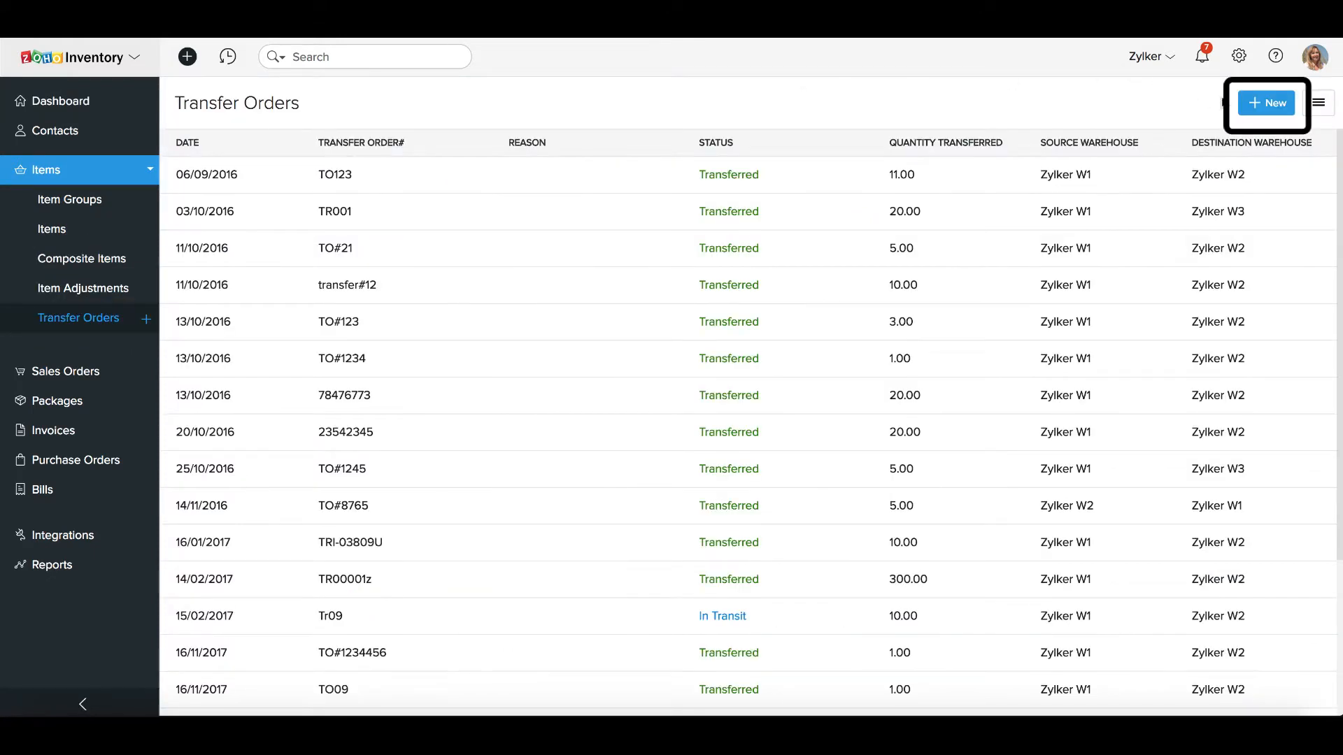
Create transfer order 001 and add a Power Adapter found by searching 'power'
{"action": "left_click", "coordinate": [1267, 103]}
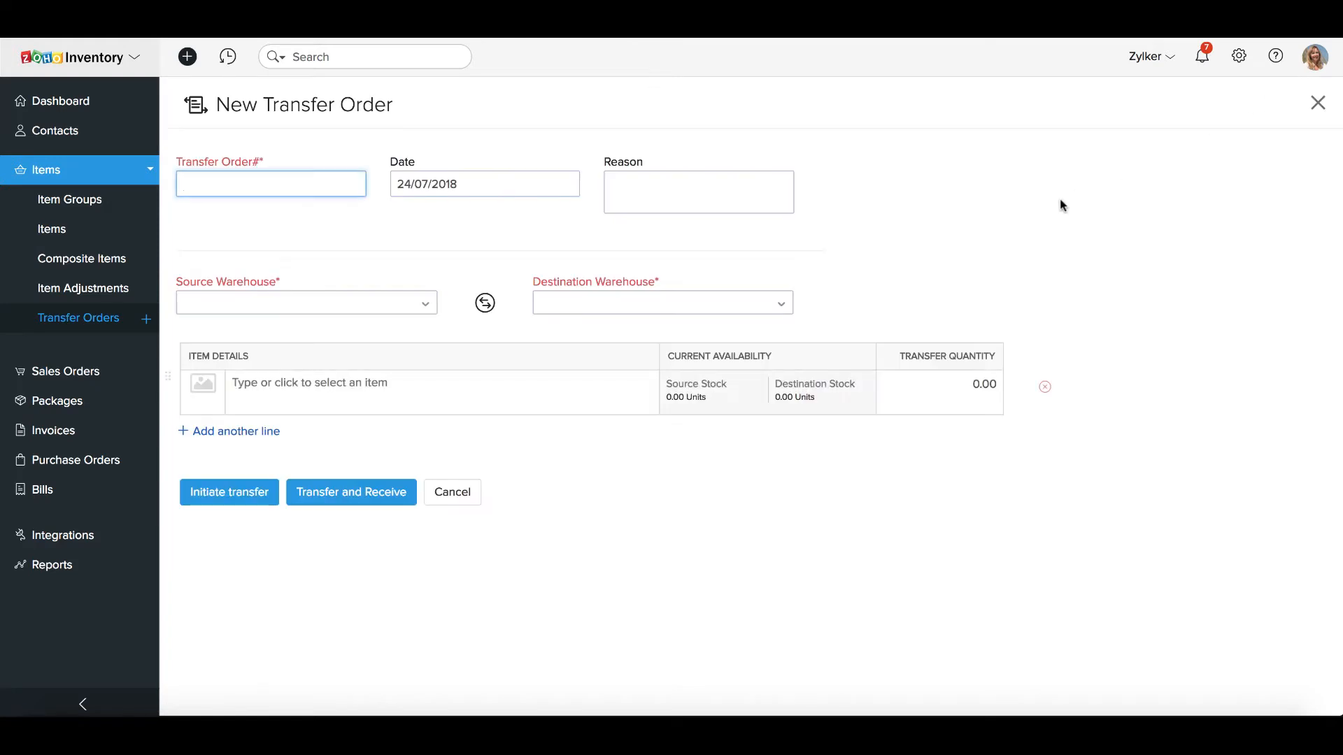
{"action": "mouse_move", "coordinate": [783, 73]}
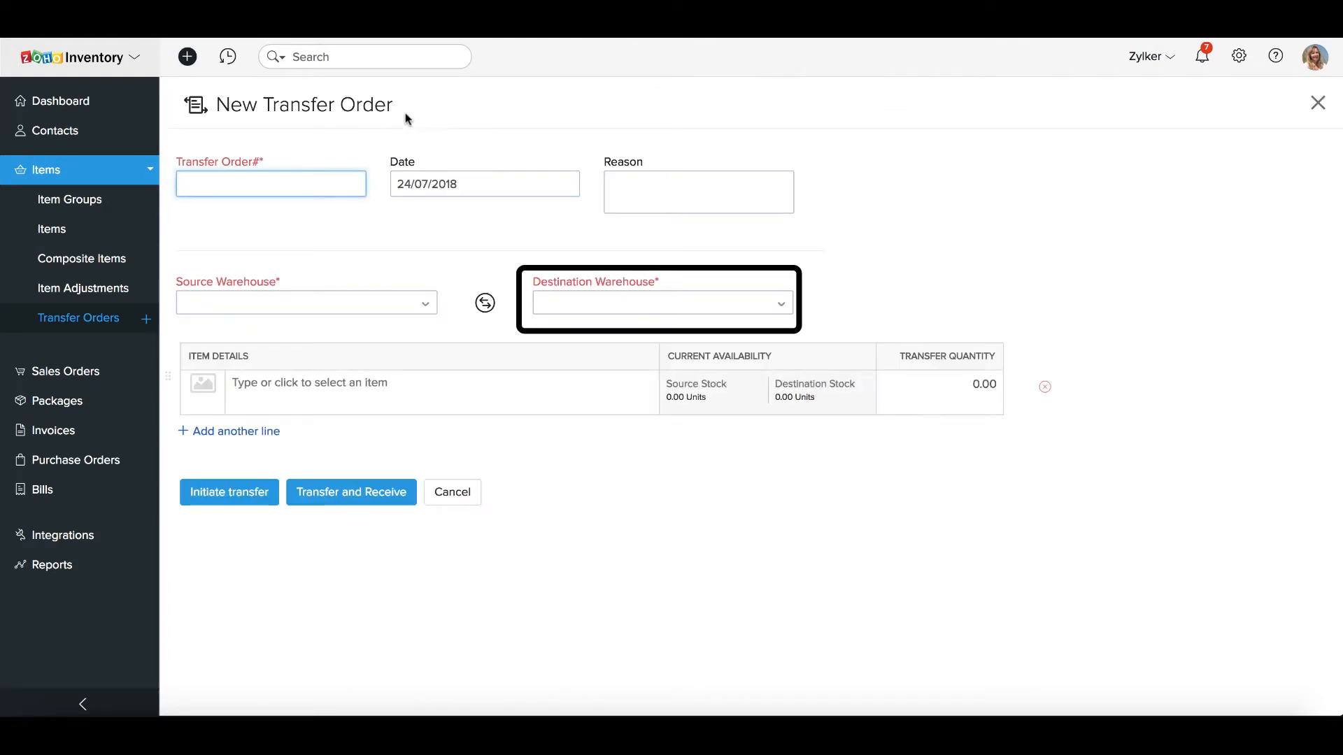
{"action": "type", "text": "00"}
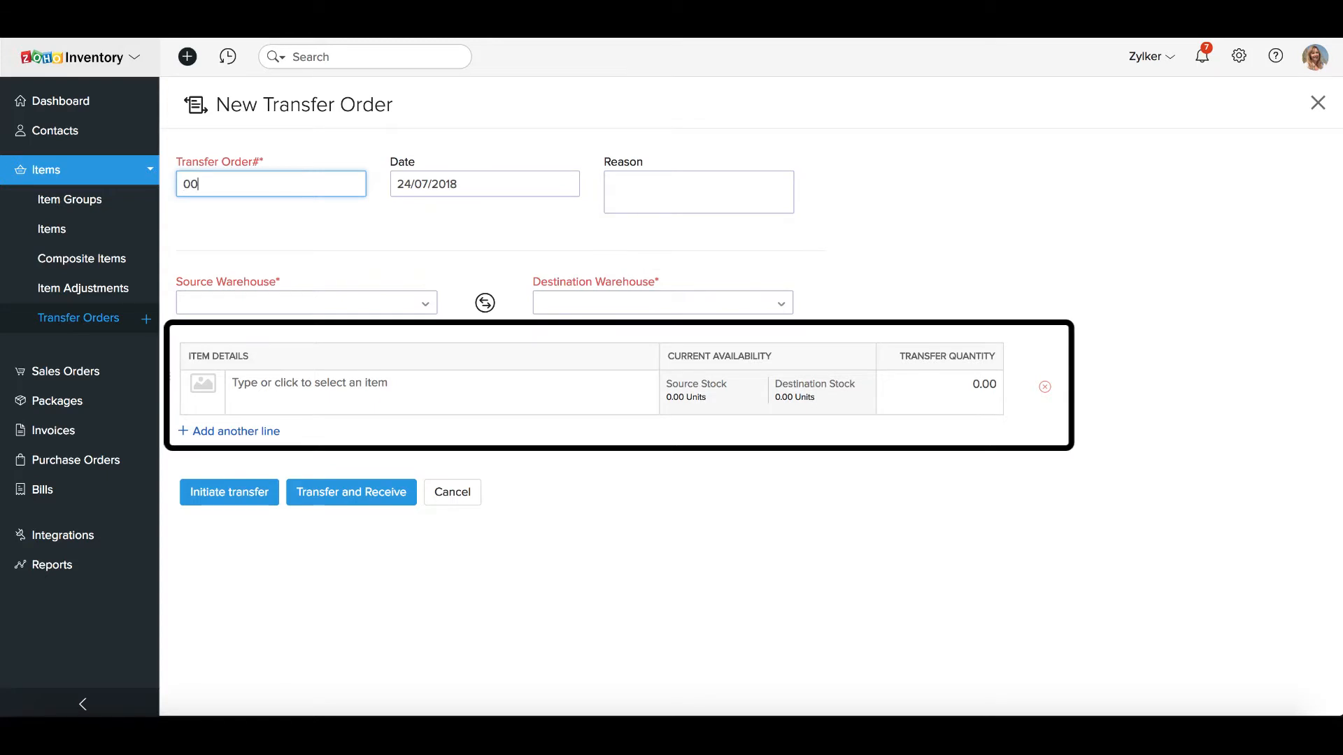
{"action": "type", "text": "power"}
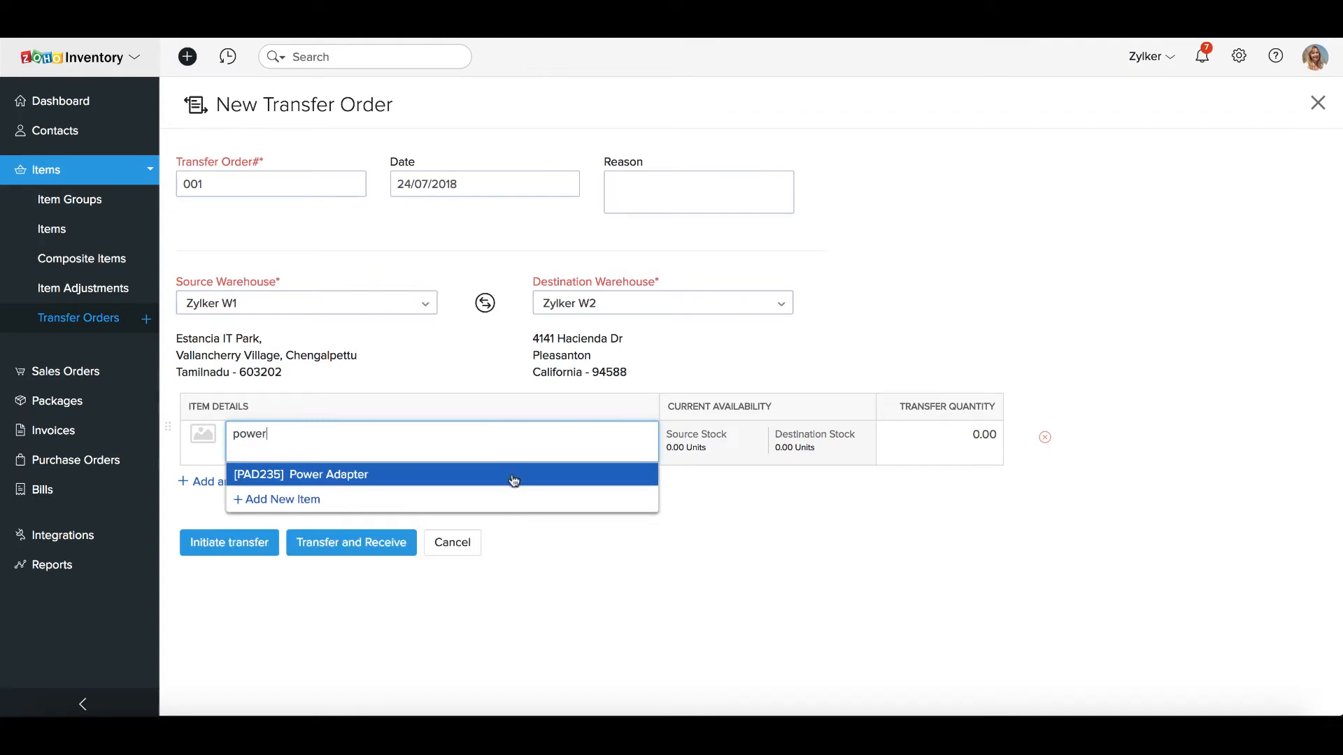
{"action": "left_click", "coordinate": [327, 474]}
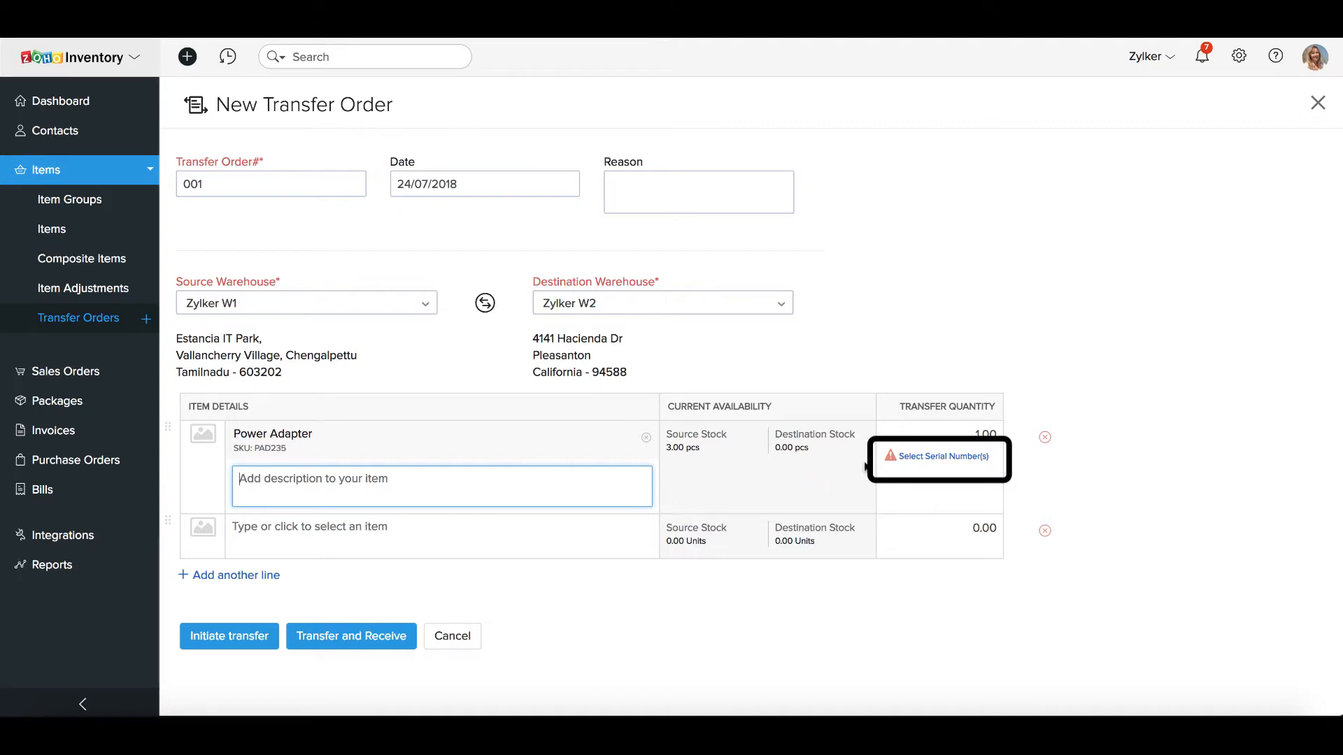
Select a serial number from the dropdown for the transferred Power Adapter
{"action": "left_click", "coordinate": [940, 456]}
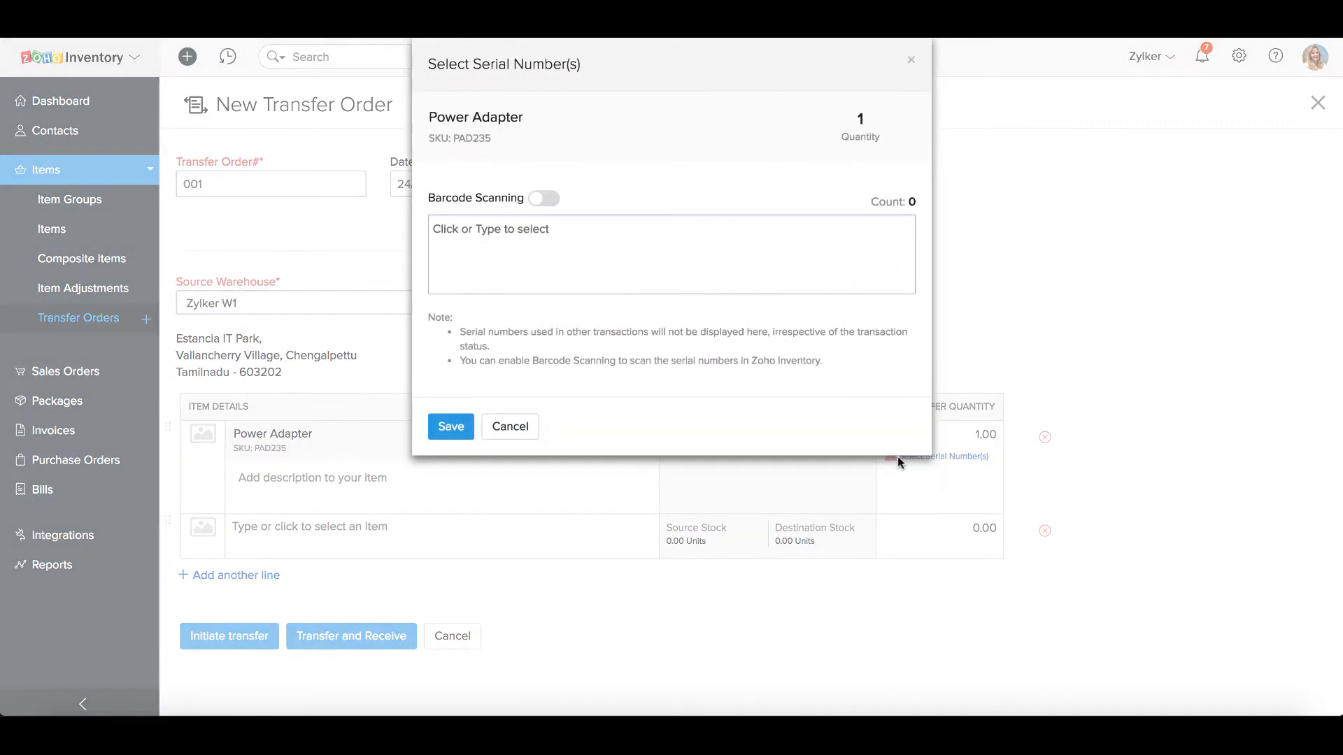
{"action": "mouse_move", "coordinate": [805, 276]}
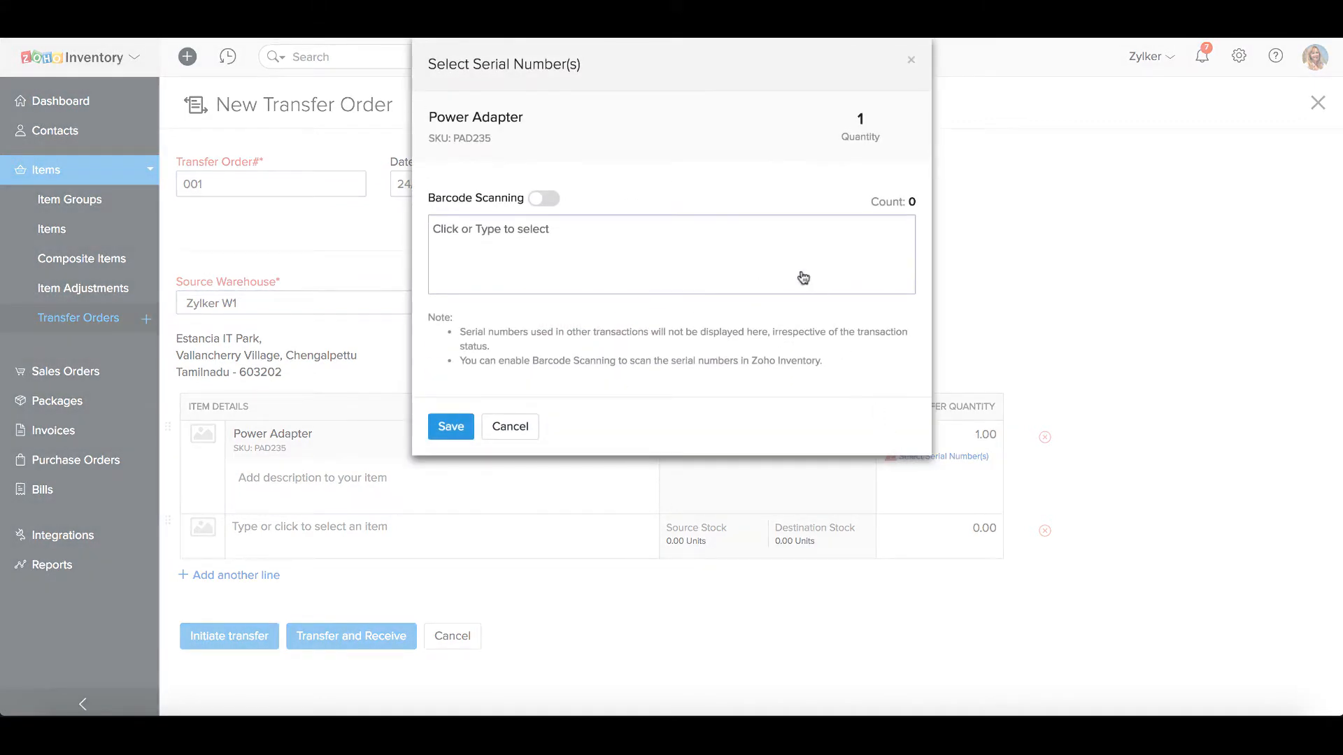
{"action": "left_click", "coordinate": [671, 254]}
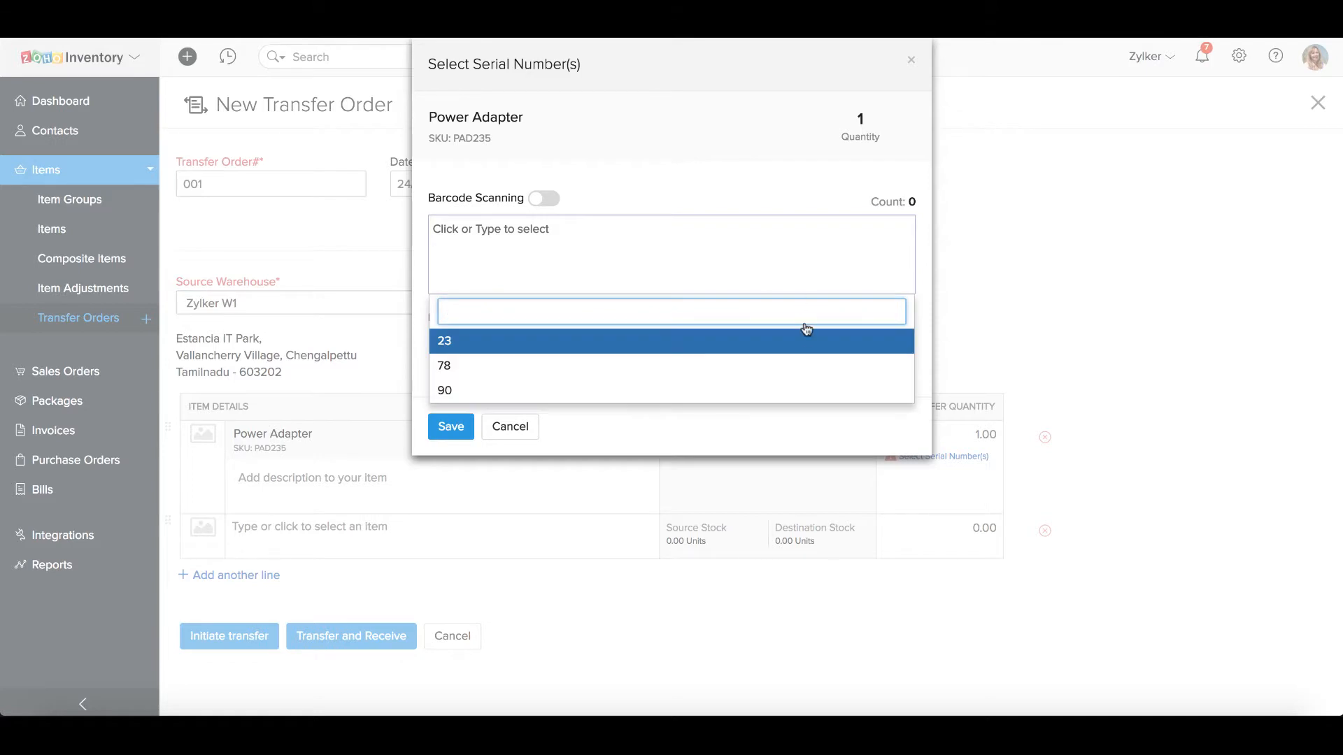
{"action": "left_click", "coordinate": [445, 341]}
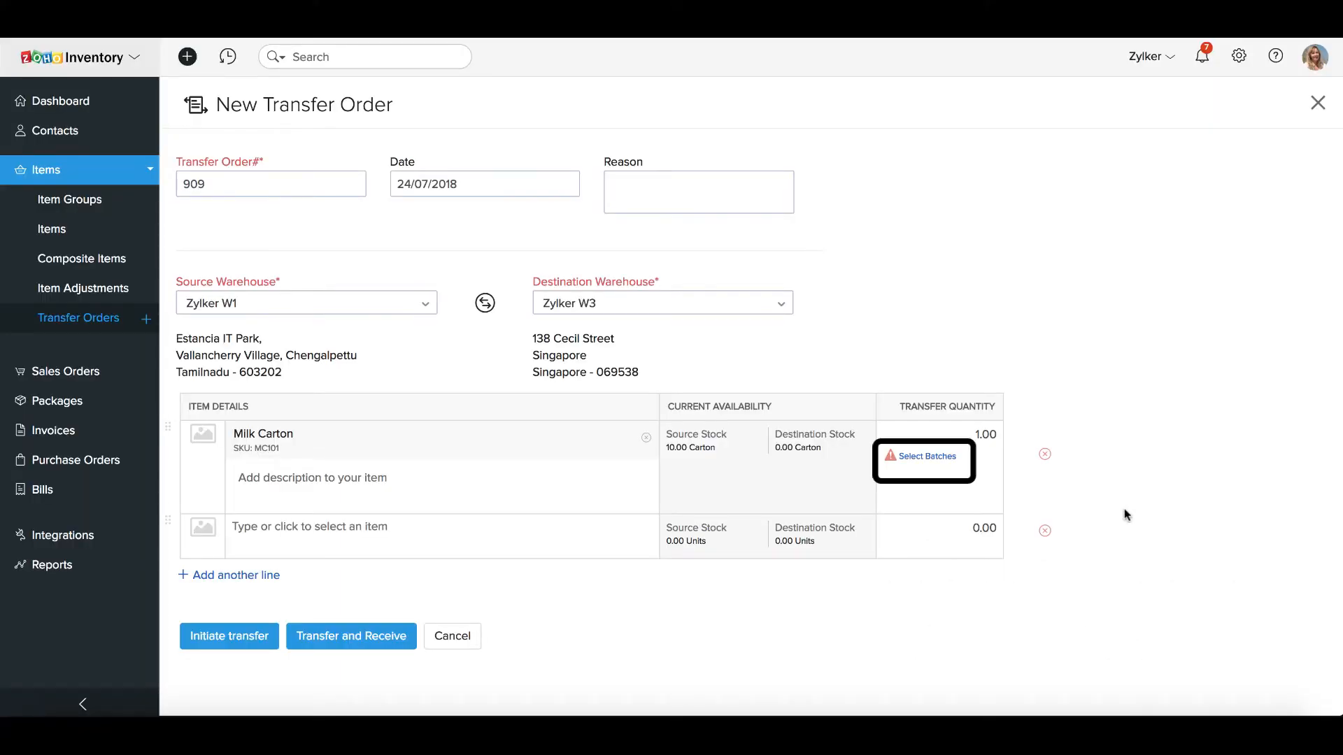
{"action": "mouse_move", "coordinate": [946, 457]}
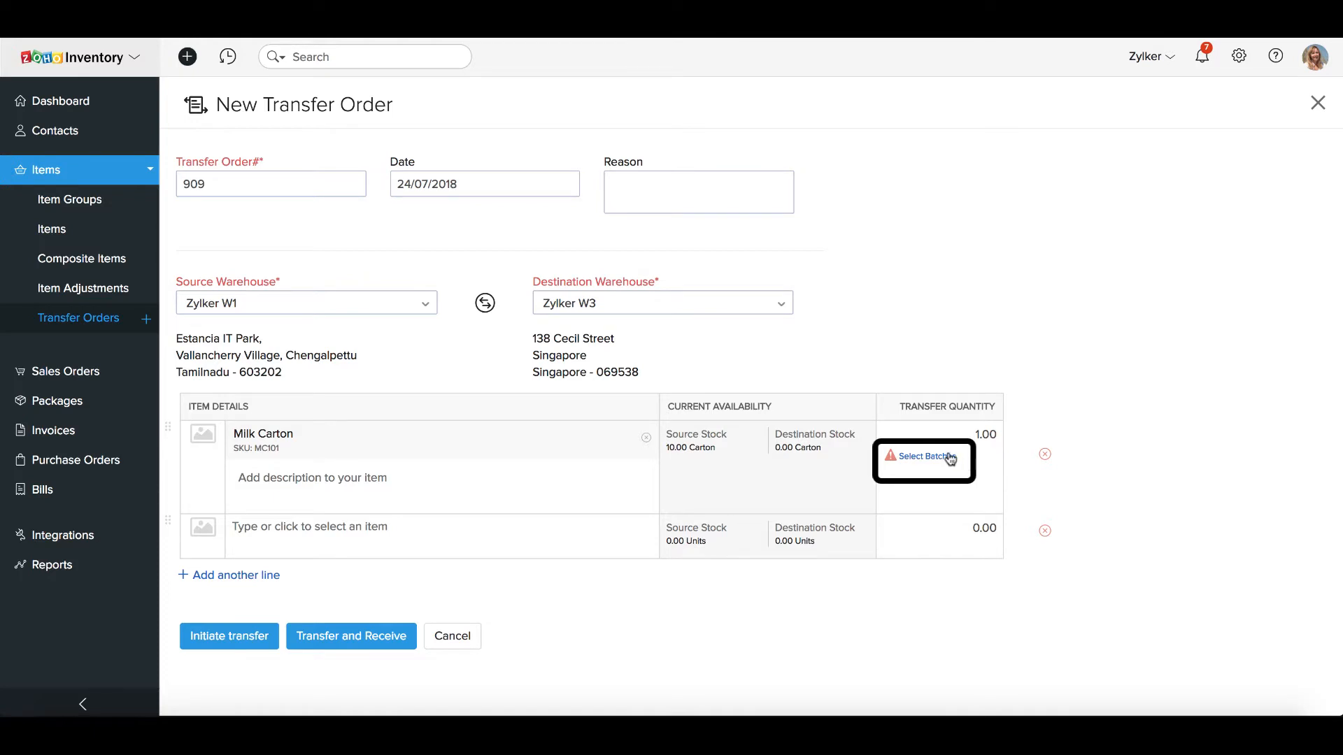
Choose a source batch for the Milk Carton on transfer order 909
{"action": "left_click", "coordinate": [923, 455]}
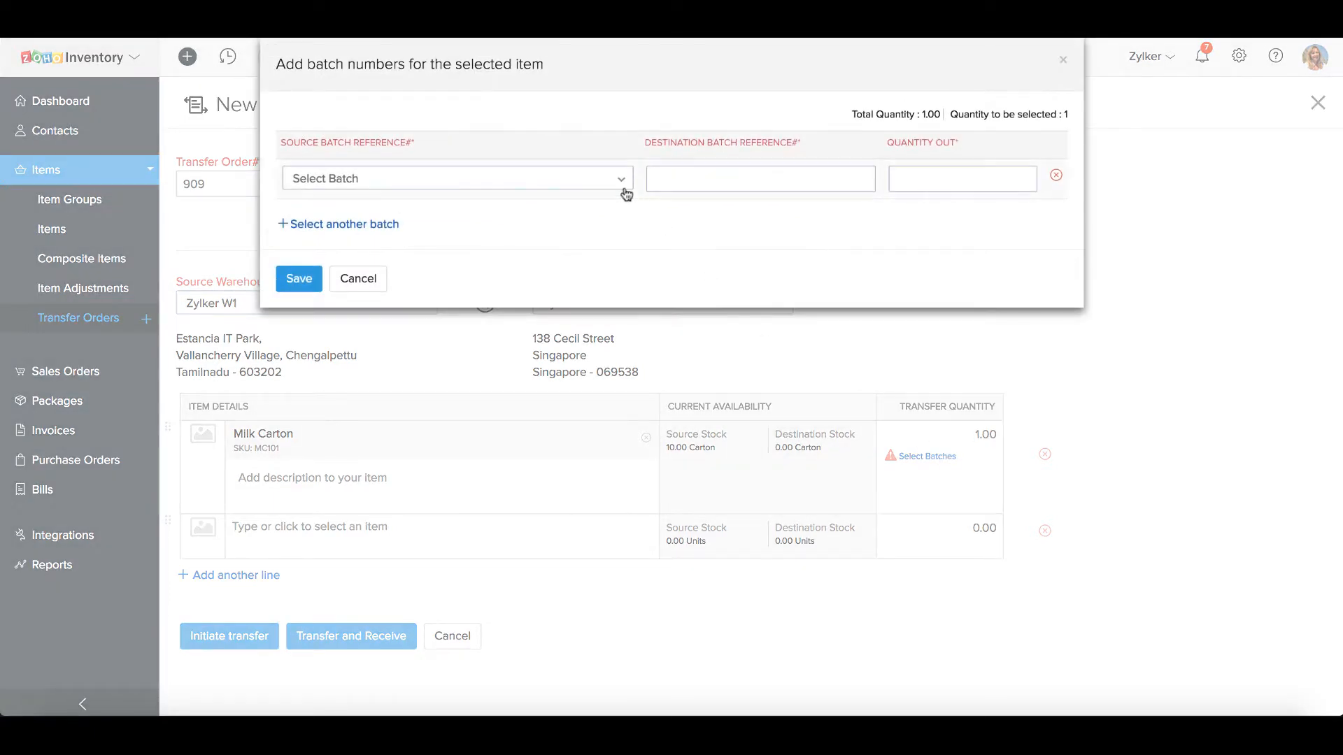
{"action": "left_click", "coordinate": [299, 278]}
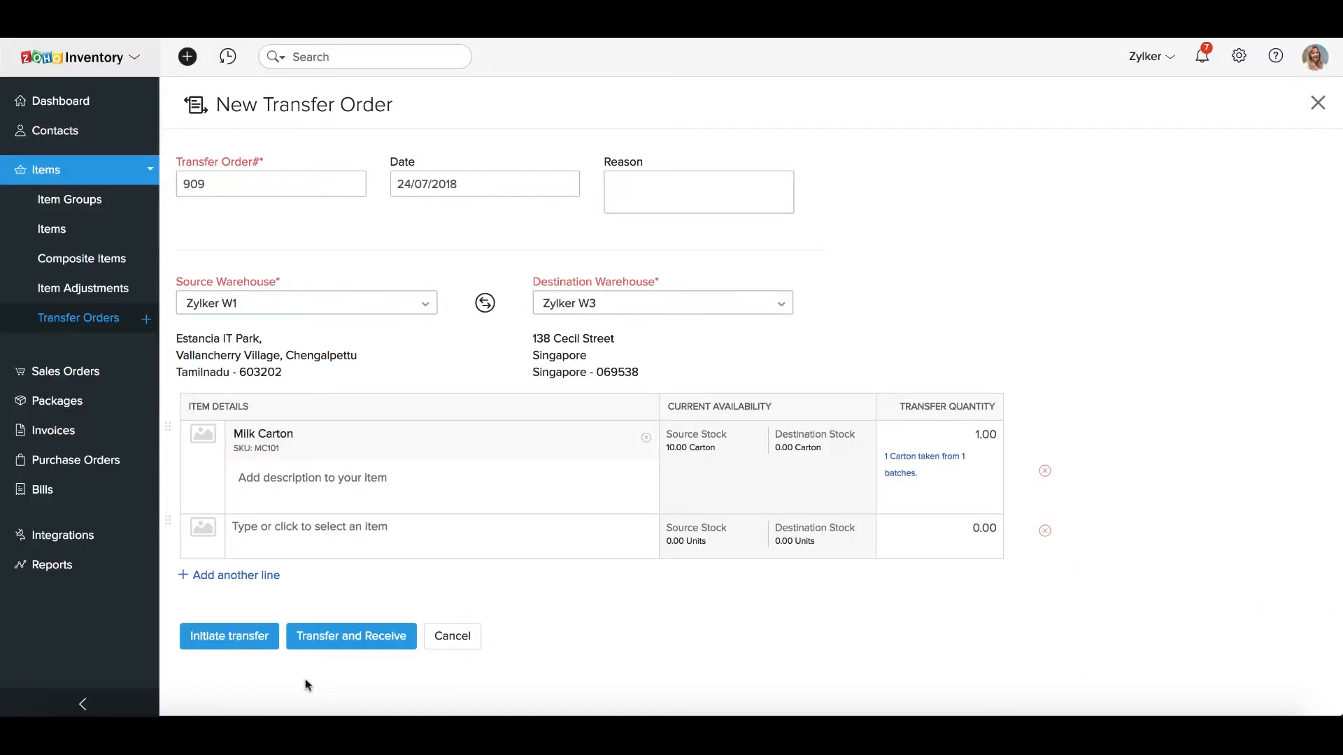
Initiate transfer for order 909, then Transfer and Receive order 890 in one go
{"action": "left_click", "coordinate": [230, 636]}
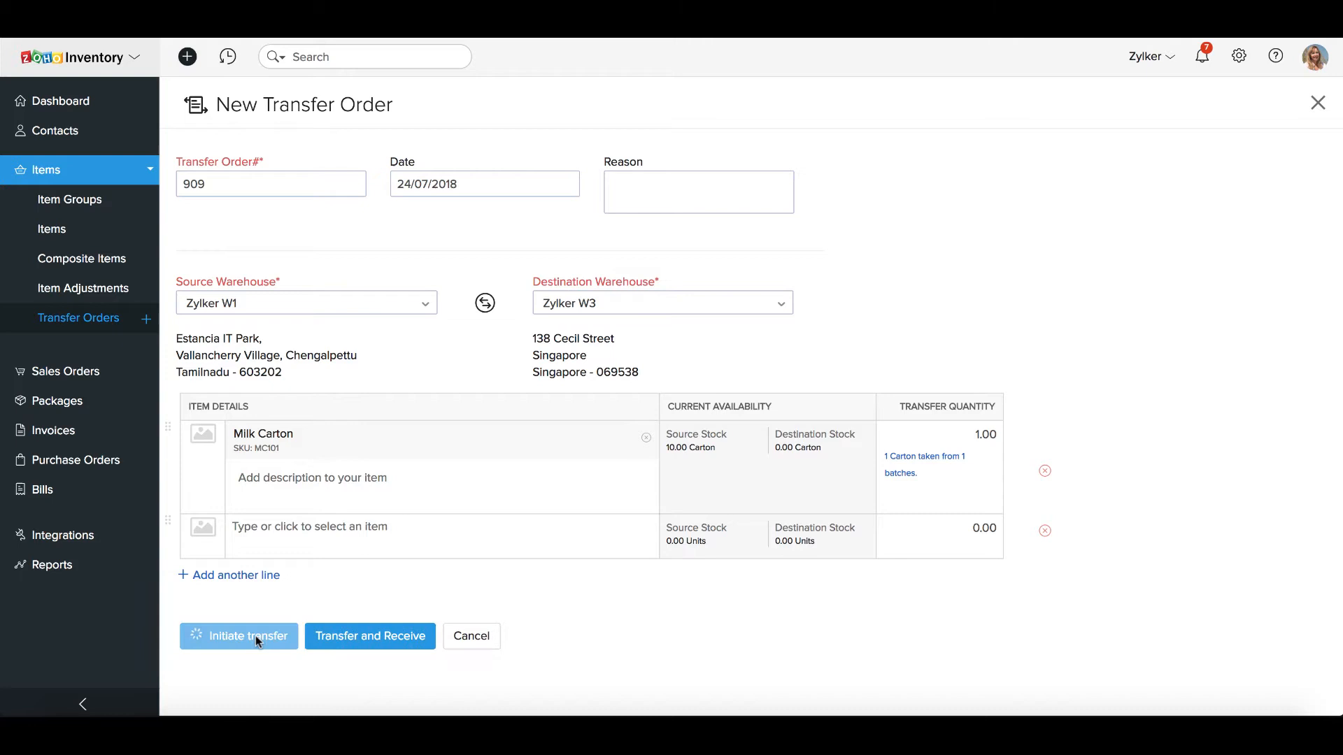
{"action": "left_click", "coordinate": [238, 636]}
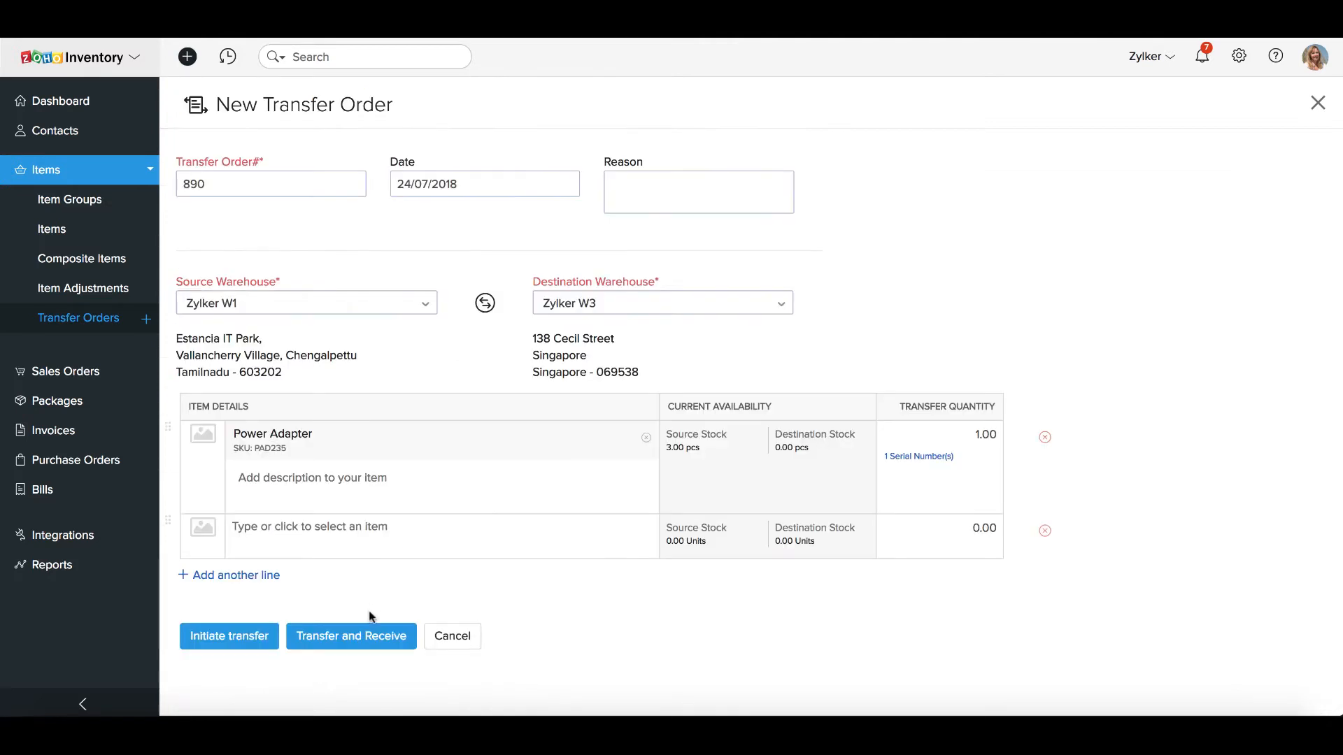
{"action": "left_click", "coordinate": [360, 637]}
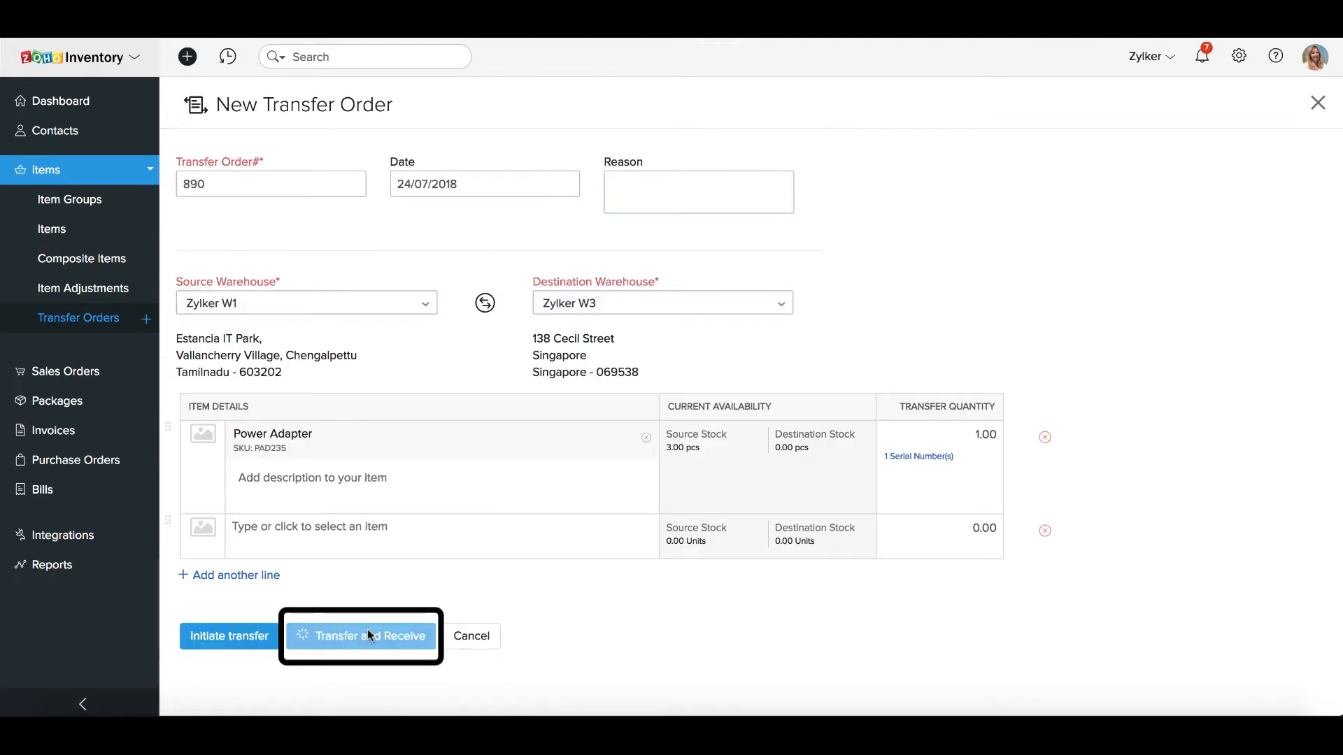
{"action": "left_click", "coordinate": [359, 635]}
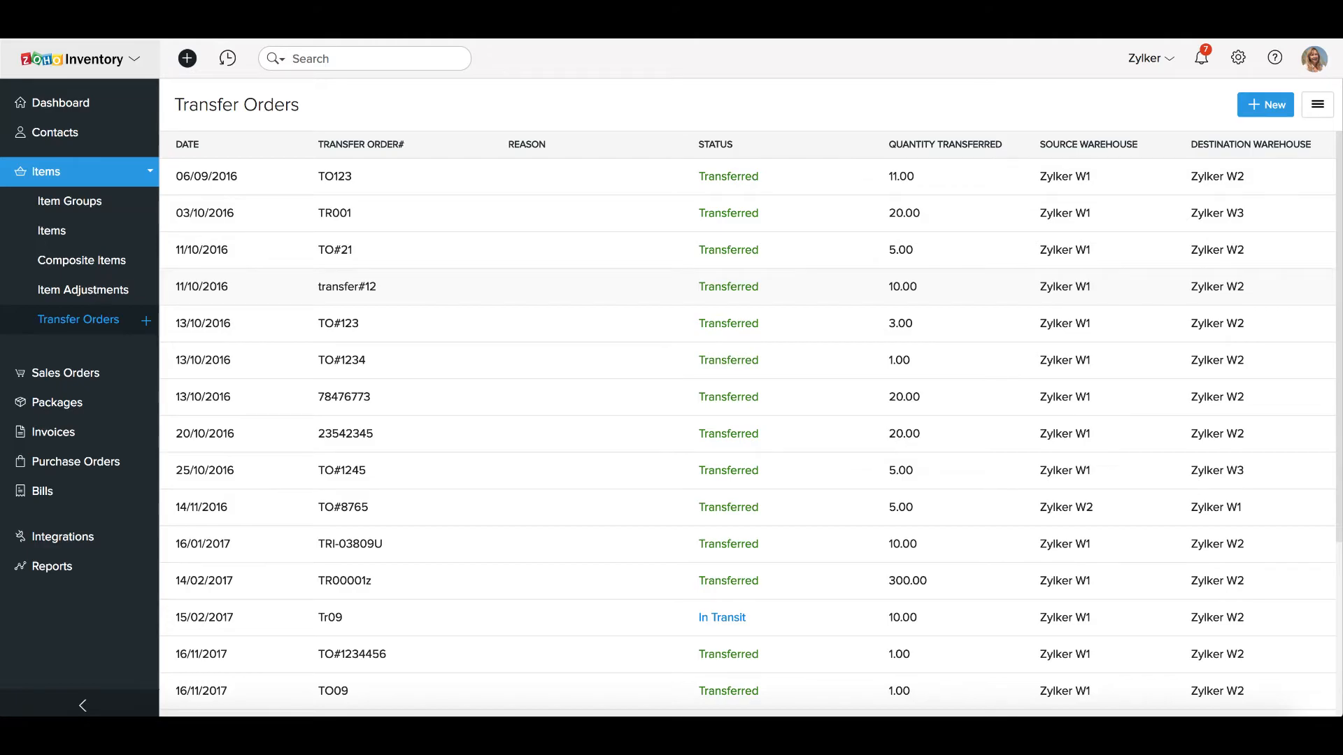
{"action": "left_click", "coordinate": [62, 102]}
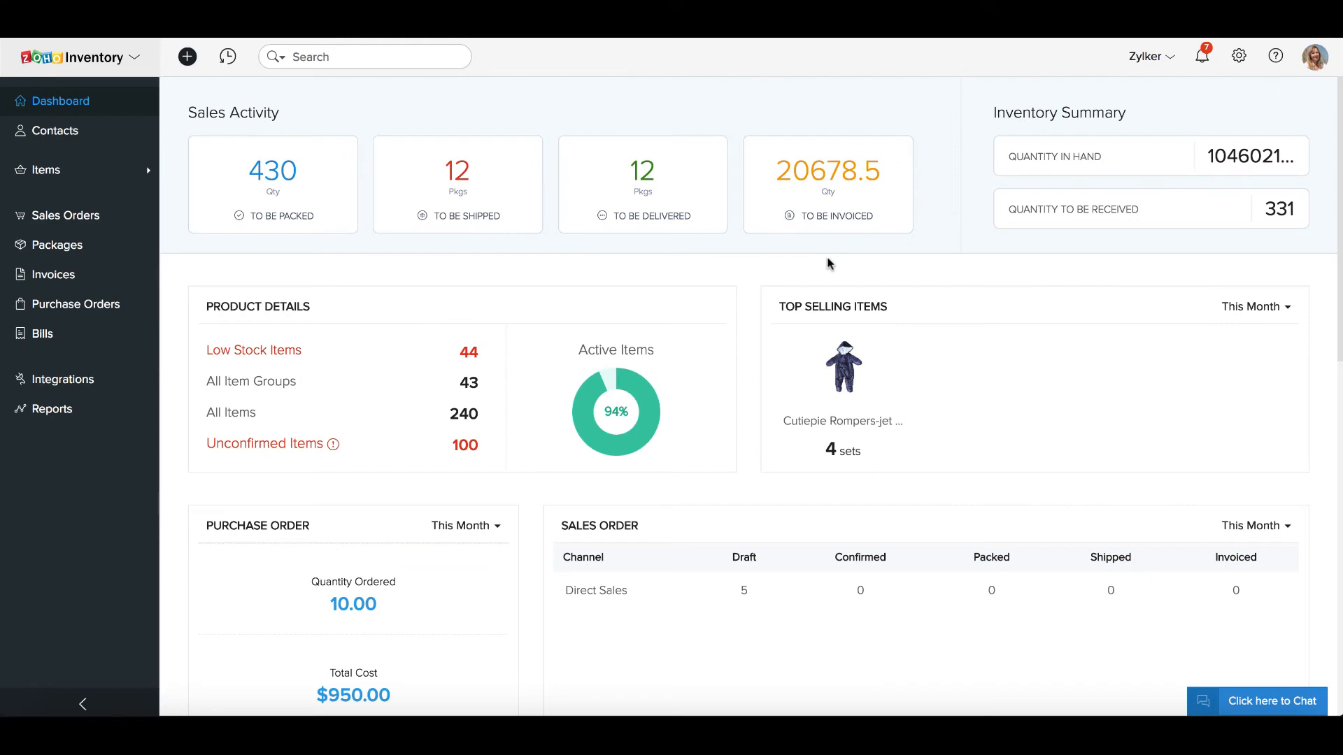
From Items > Transfer Orders, create order 090 (Avaya Phone, W1 to W2) and initiate it
{"action": "left_click", "coordinate": [47, 169]}
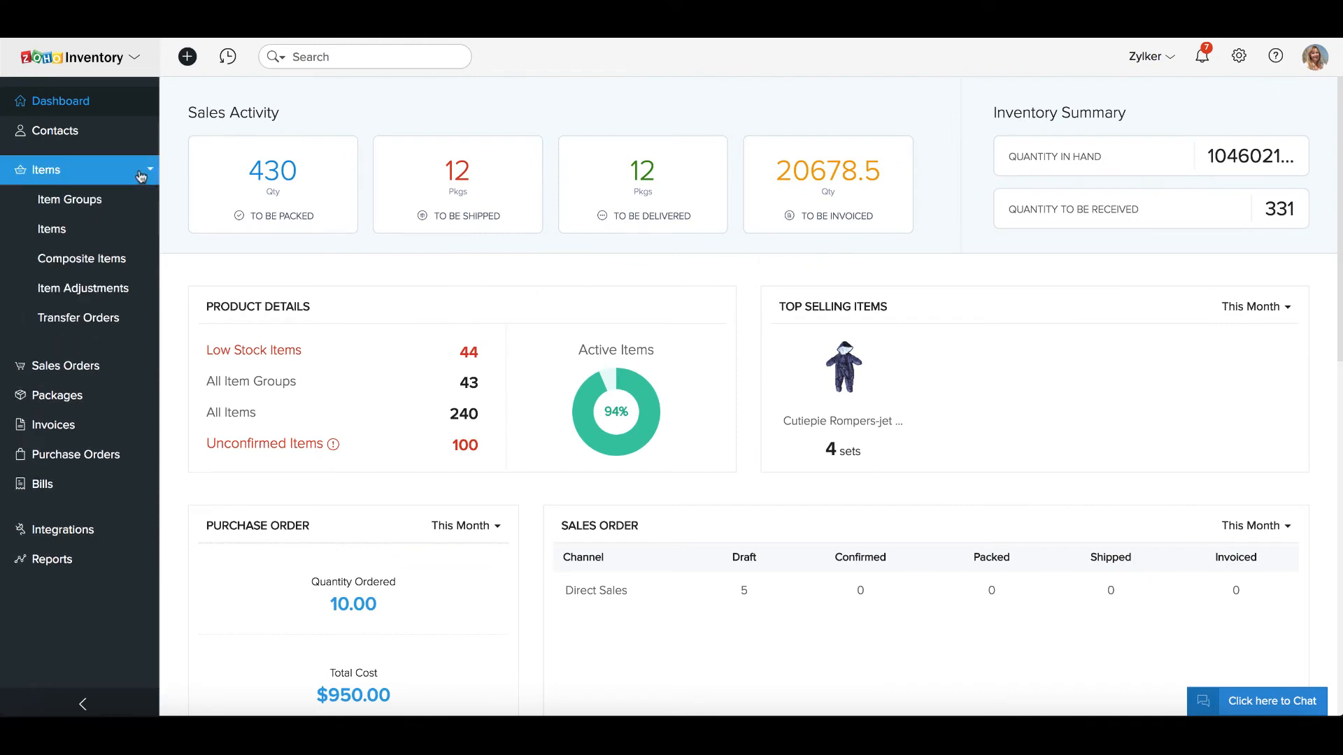
{"action": "mouse_move", "coordinate": [91, 323]}
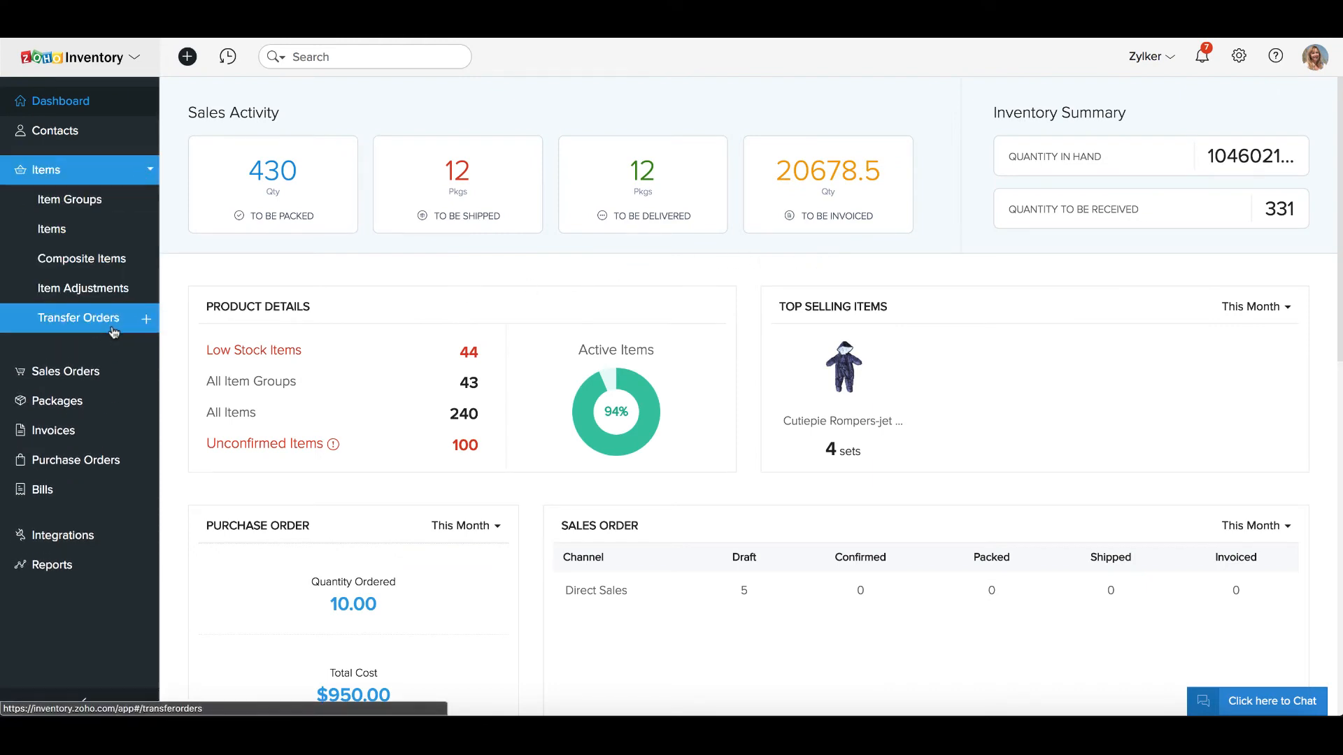
{"action": "left_click", "coordinate": [77, 319]}
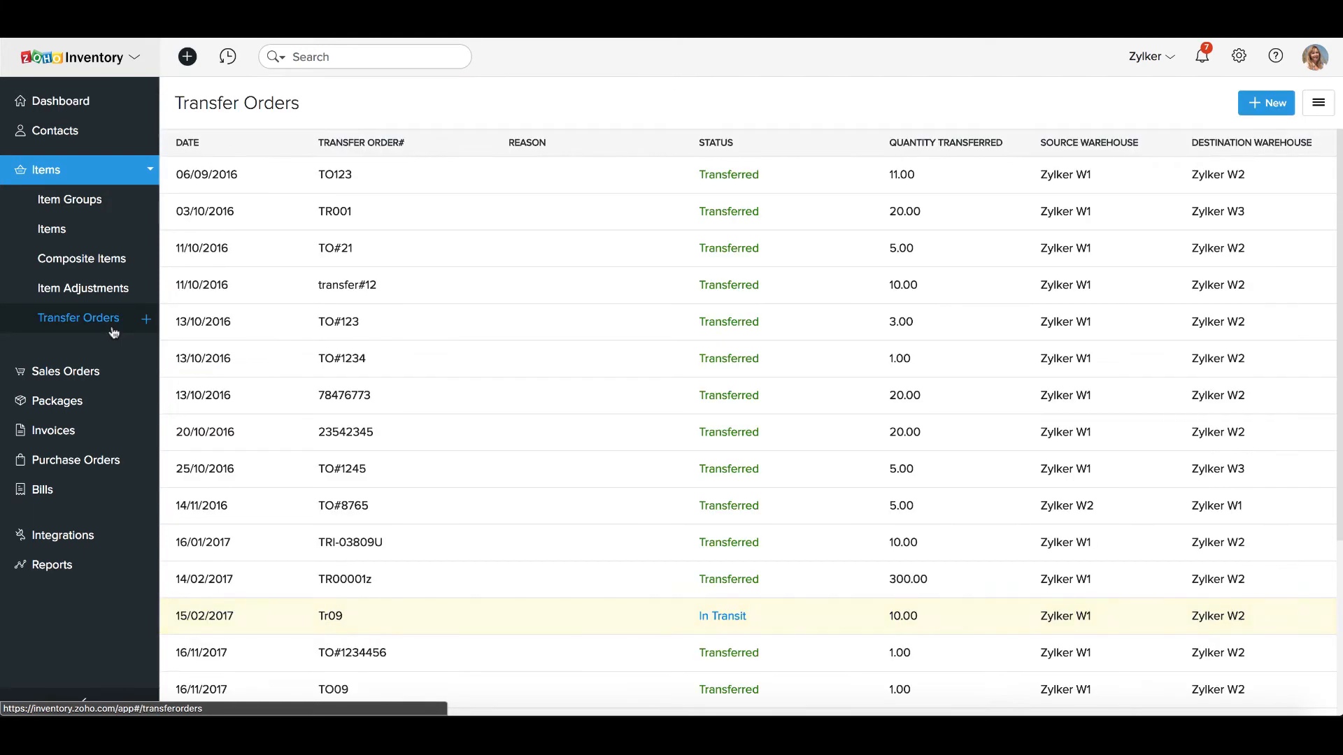
{"action": "mouse_move", "coordinate": [123, 358]}
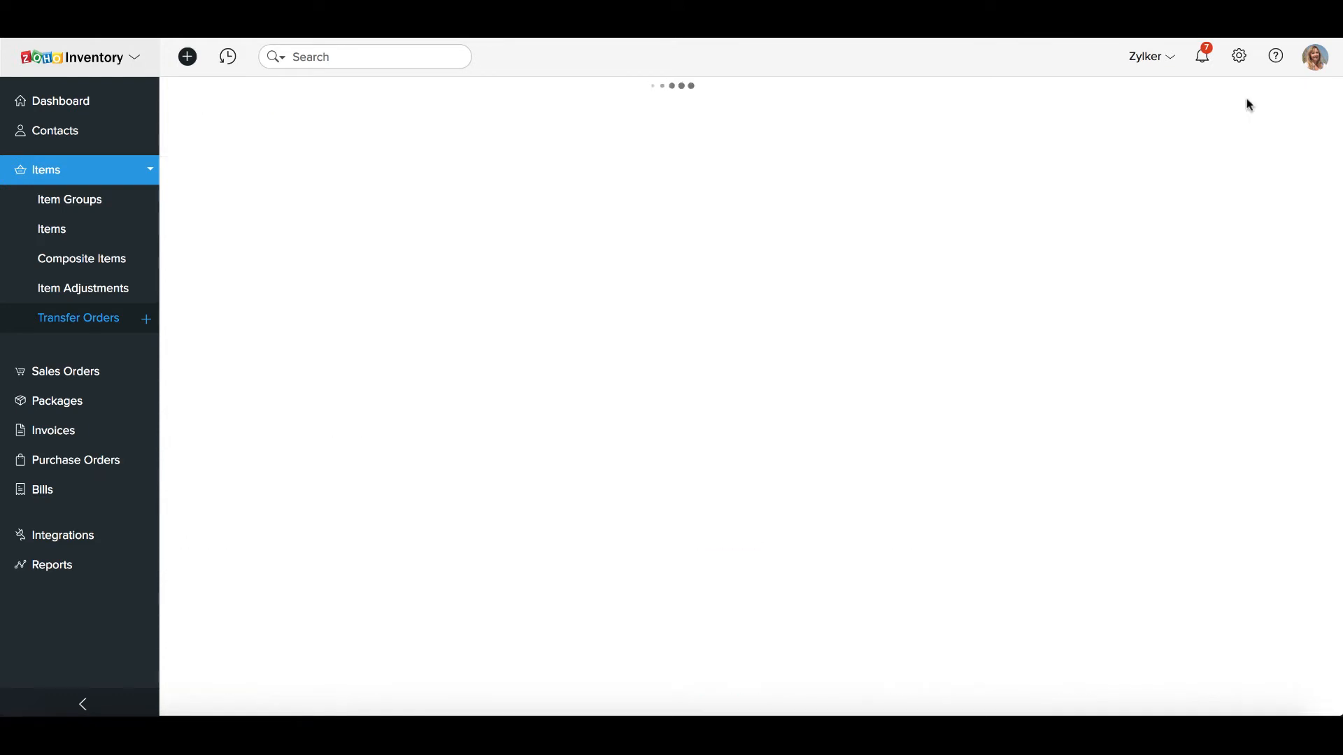
{"action": "left_click", "coordinate": [146, 318]}
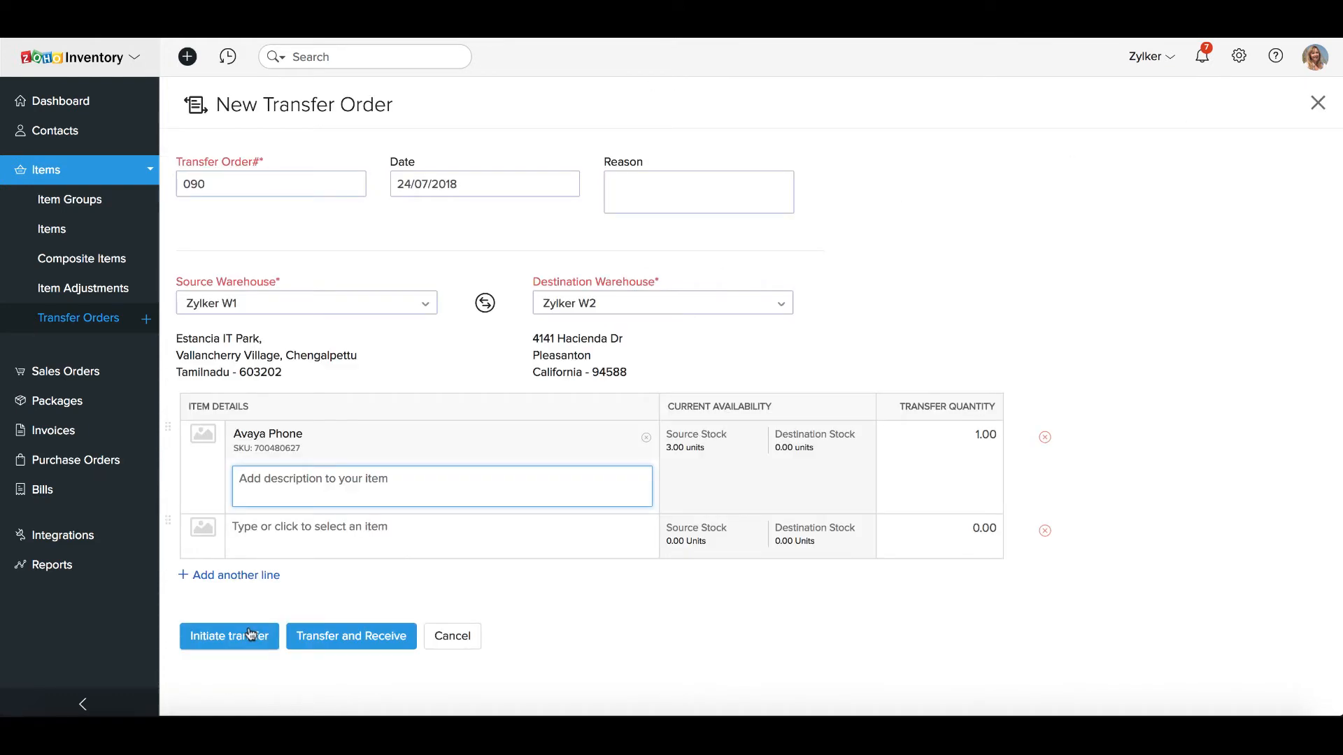
{"action": "left_click", "coordinate": [228, 635]}
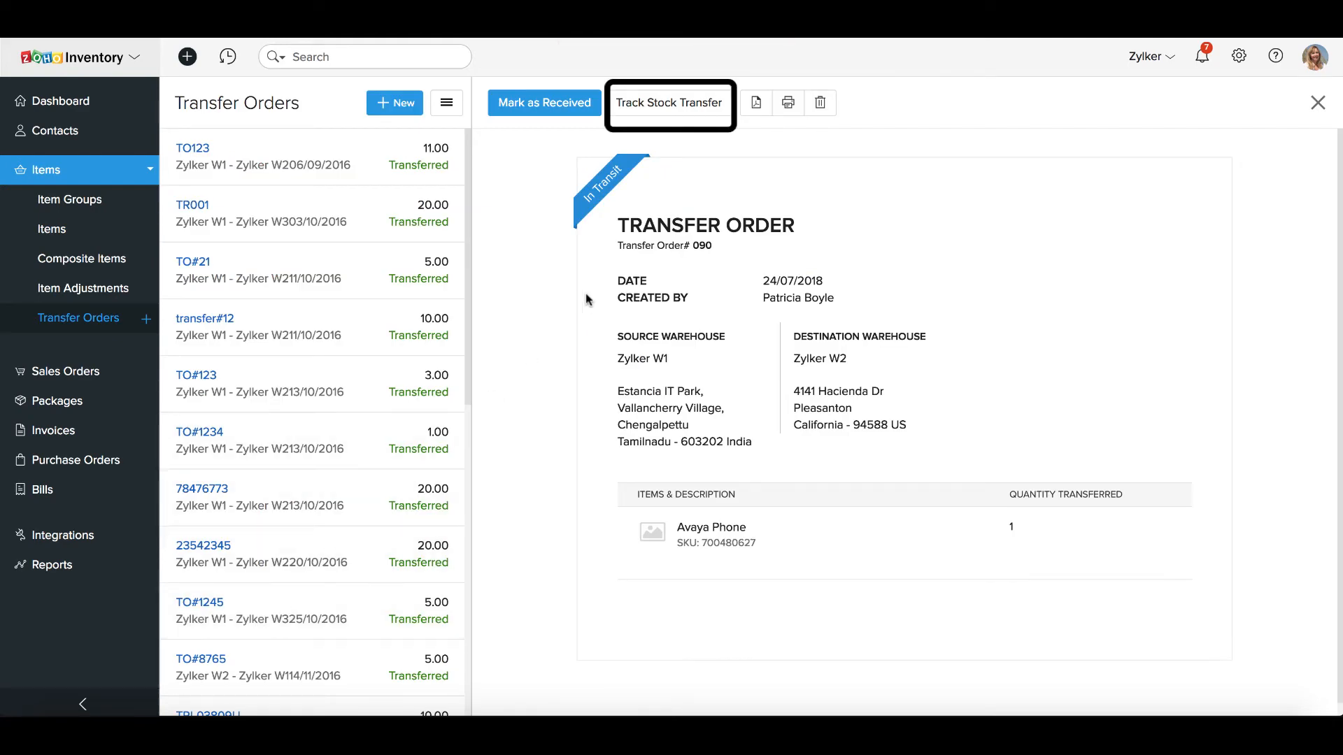
Save carrier and tracking details with Send Status Notification enabled
{"action": "left_click", "coordinate": [670, 104]}
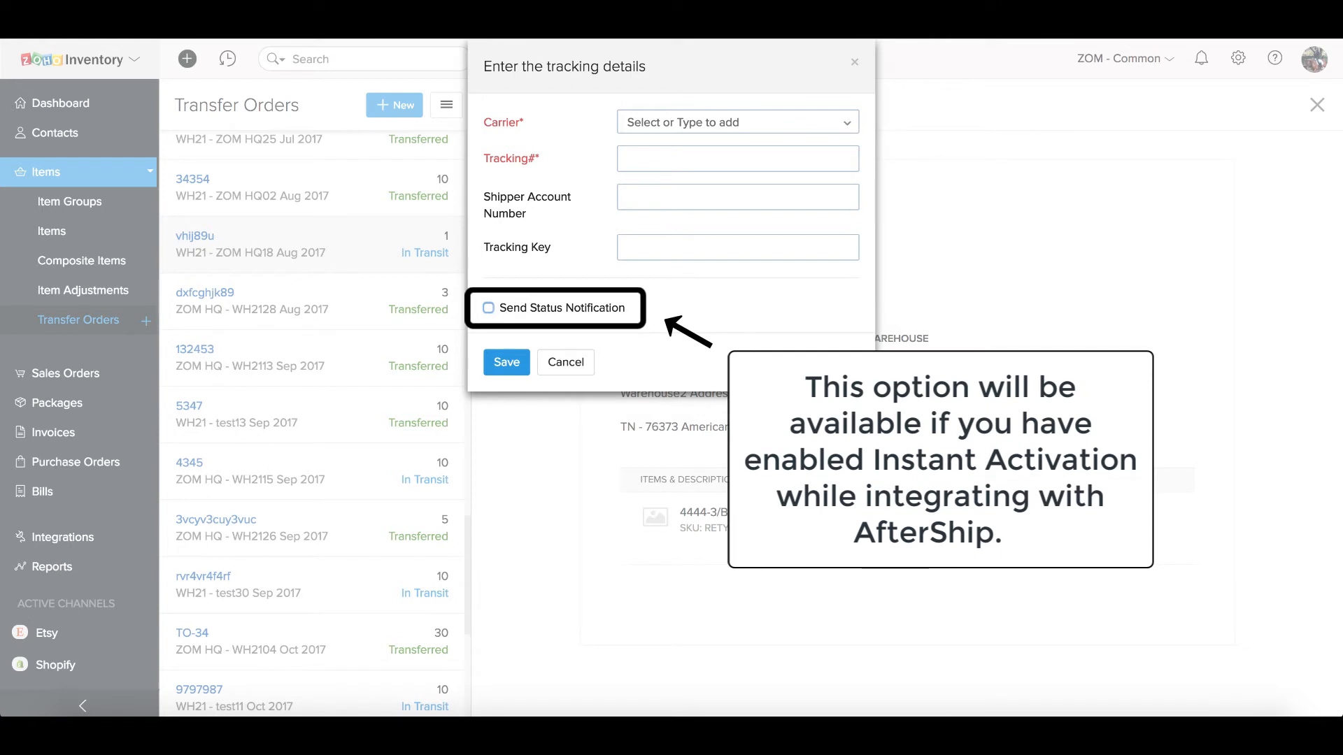
{"action": "left_click", "coordinate": [486, 308]}
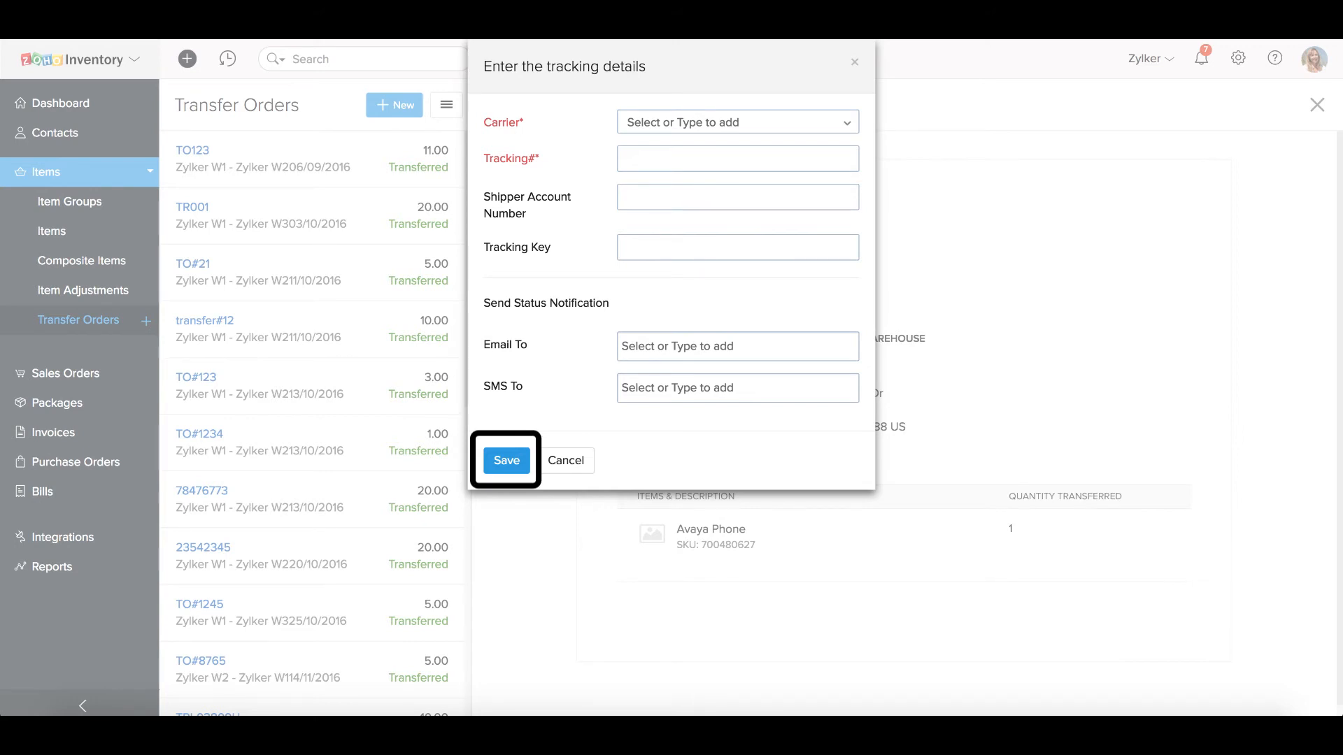
{"action": "left_click", "coordinate": [506, 462]}
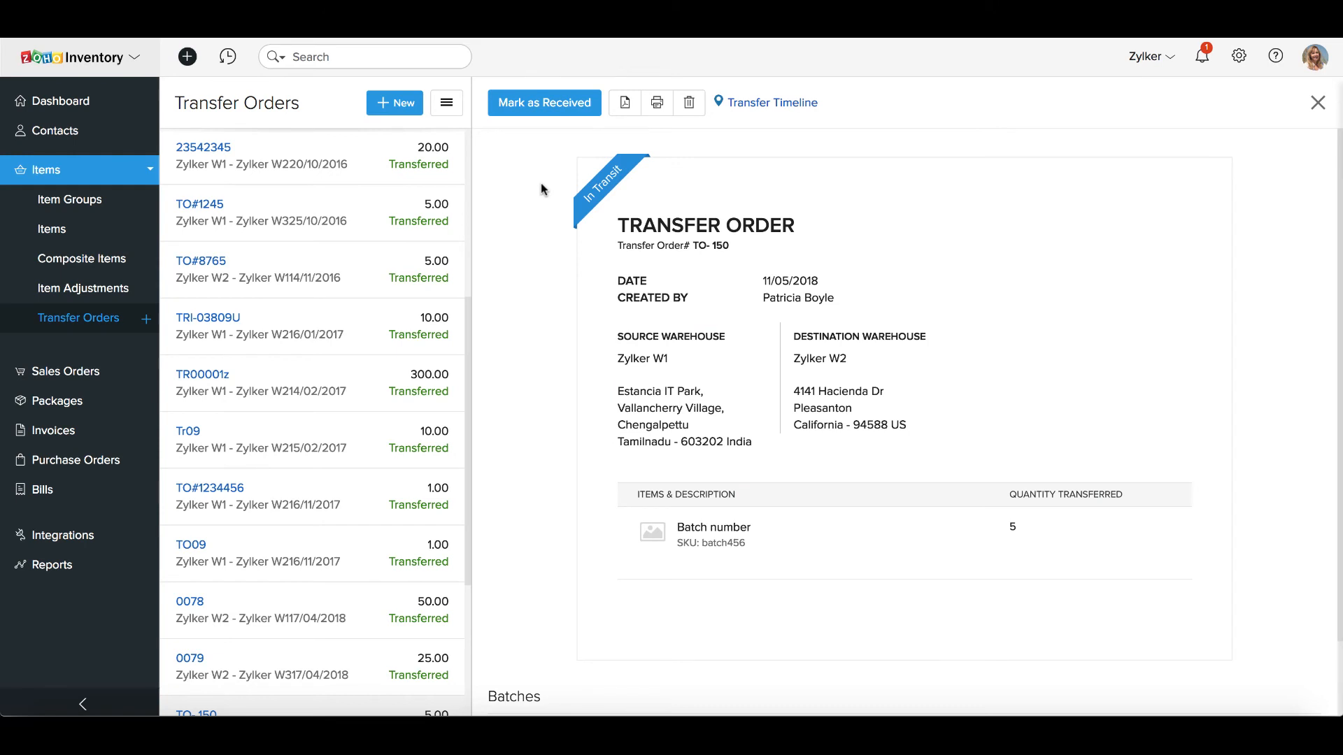
{"action": "mouse_move", "coordinate": [682, 137]}
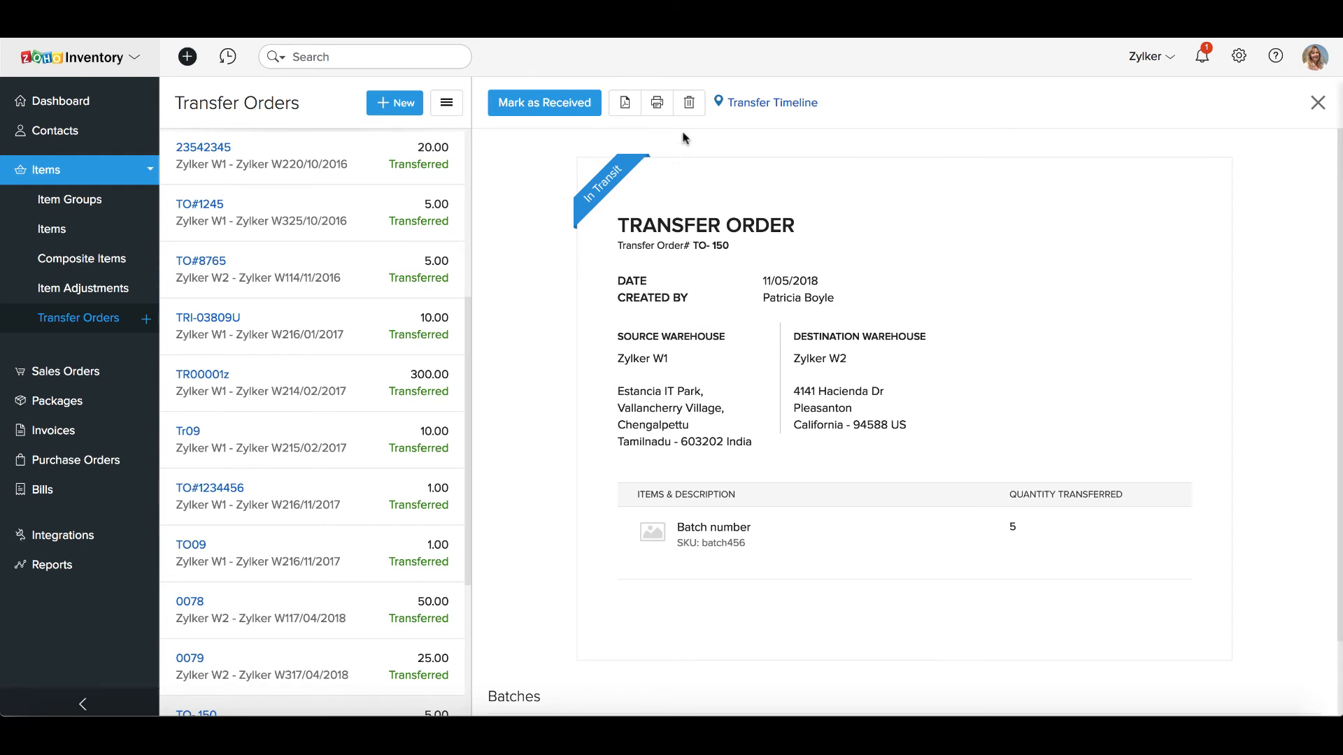
Show the In Transit timeline panel with FedEx tracking events for TO-150
{"action": "left_click", "coordinate": [772, 103]}
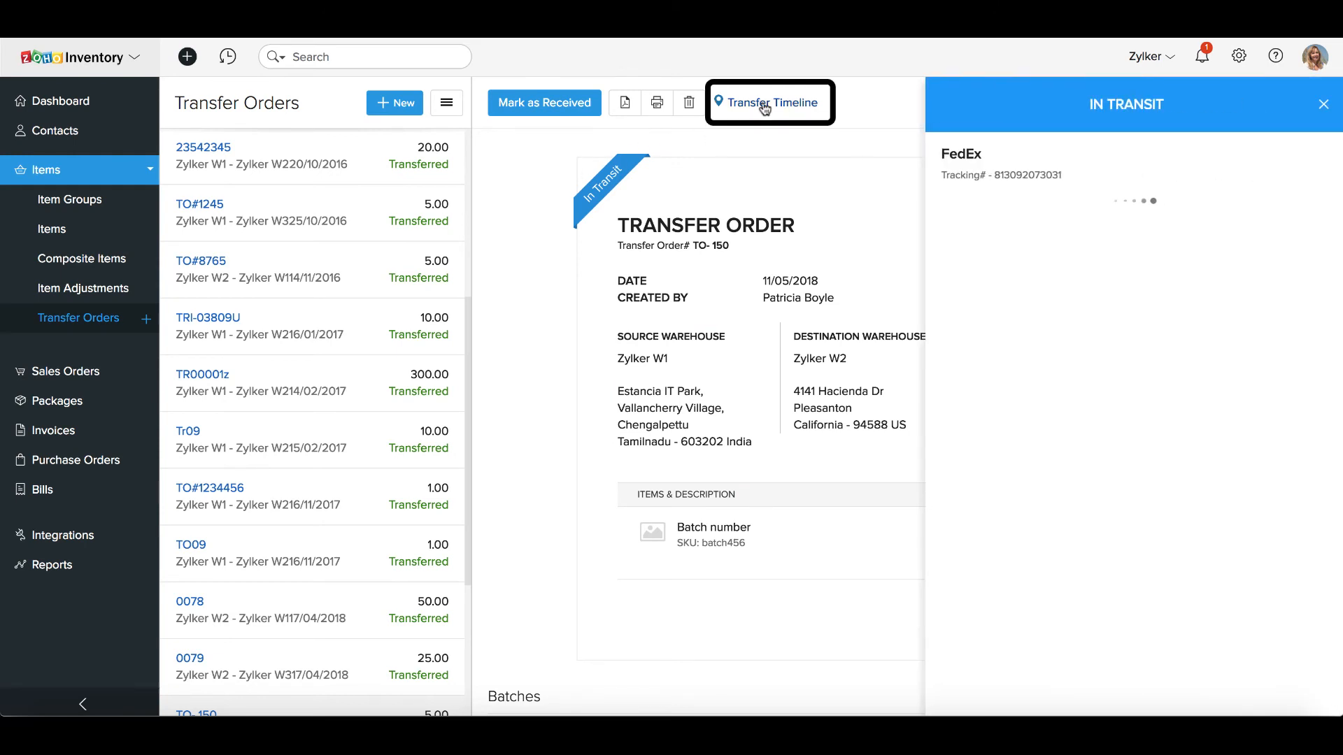
{"action": "left_click", "coordinate": [771, 104]}
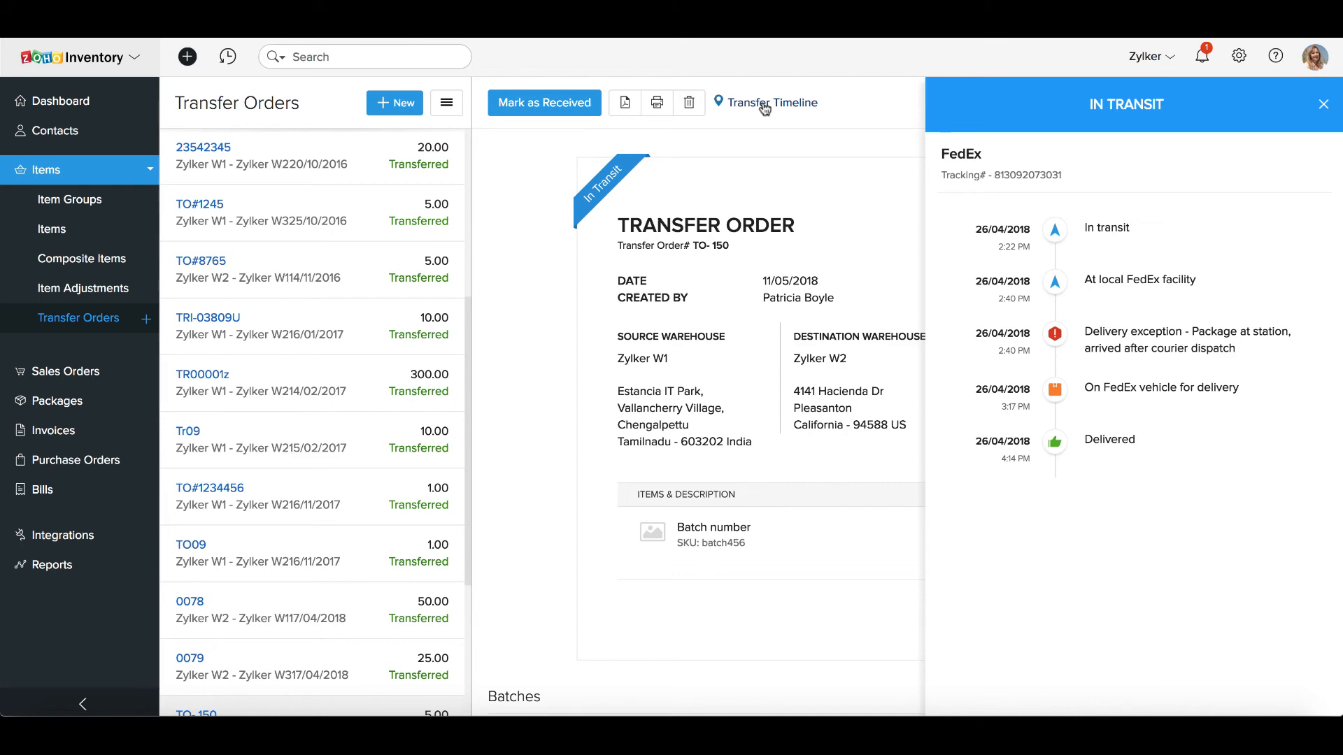
{"action": "mouse_move", "coordinate": [557, 105]}
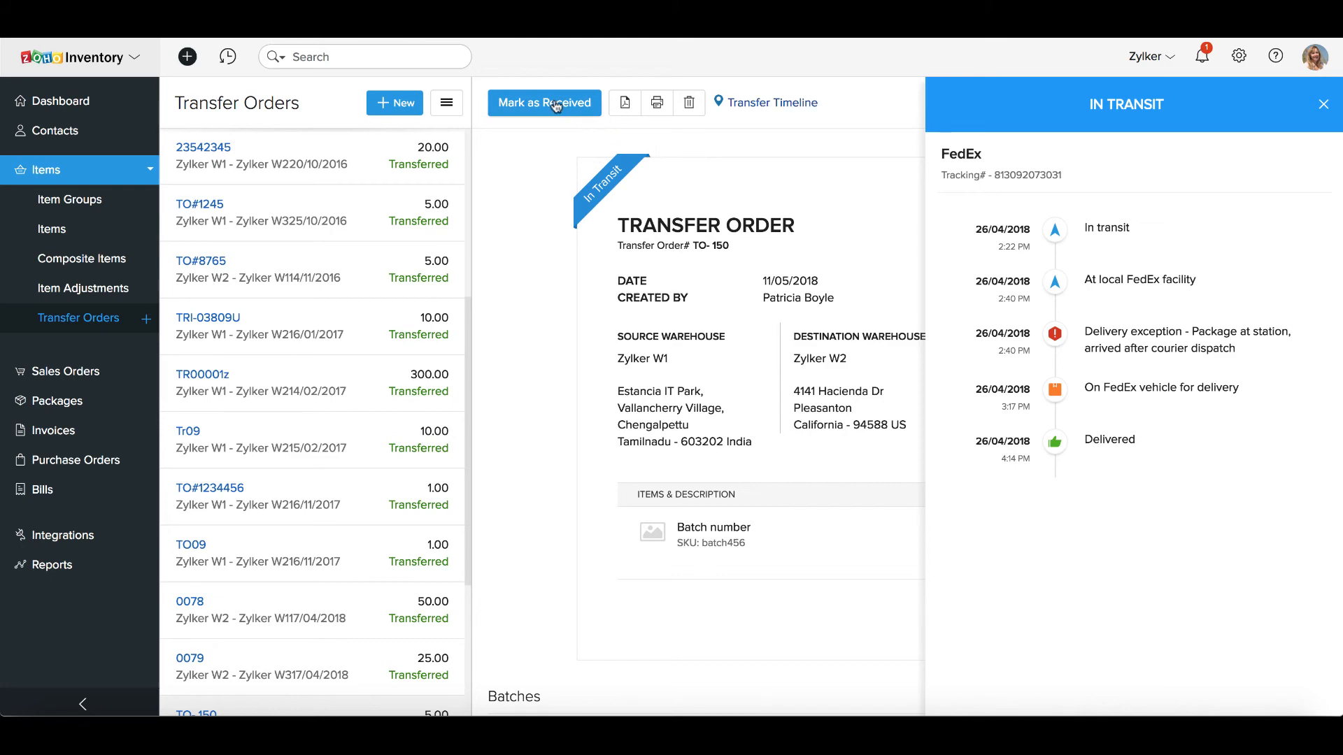
Mark TO-150 as received on 26/07/2018 and return to the list
{"action": "left_click", "coordinate": [544, 104]}
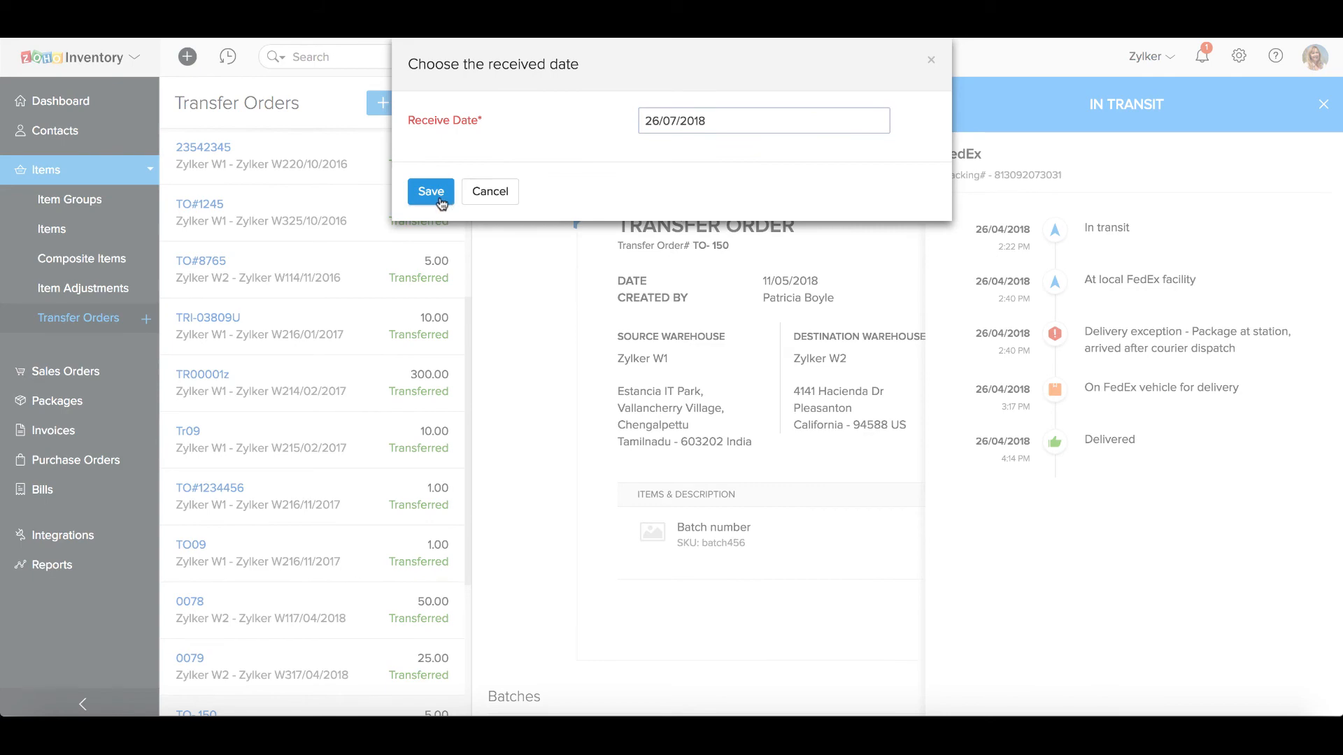
{"action": "left_click", "coordinate": [431, 190]}
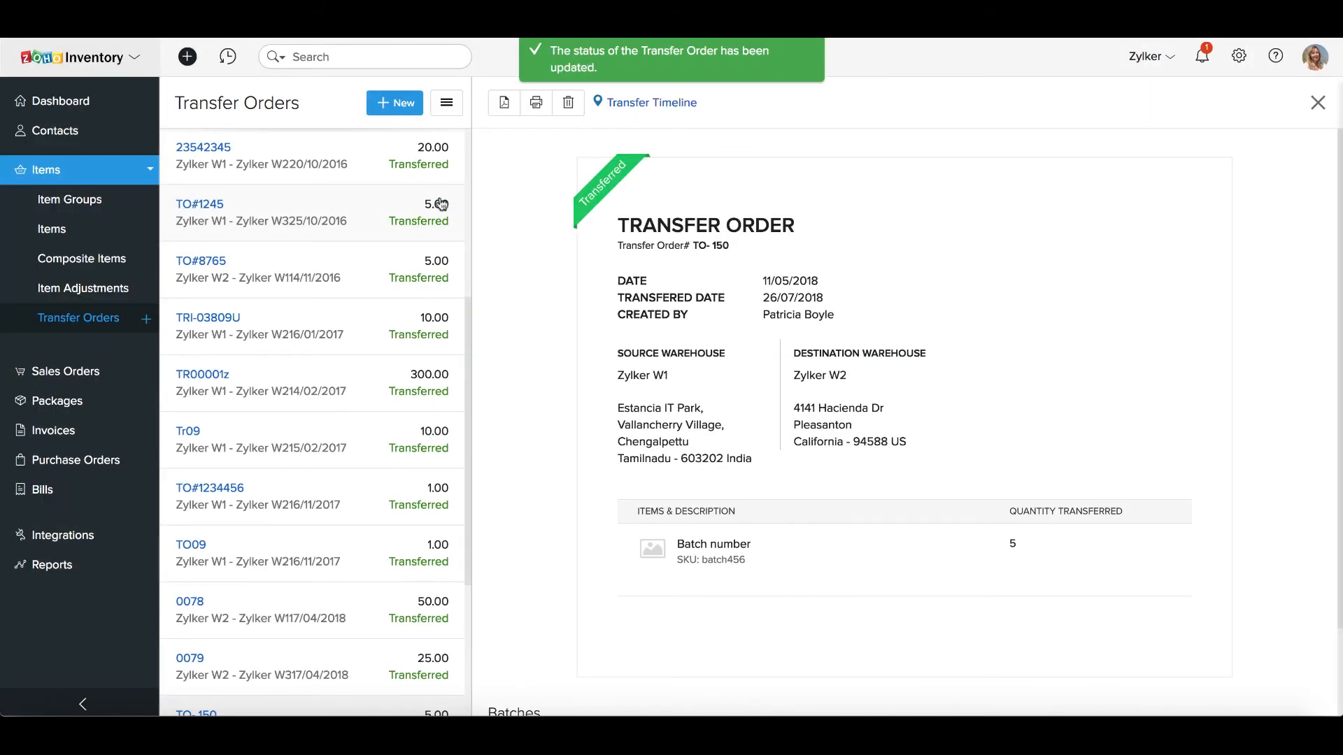
{"action": "left_click", "coordinate": [1317, 102]}
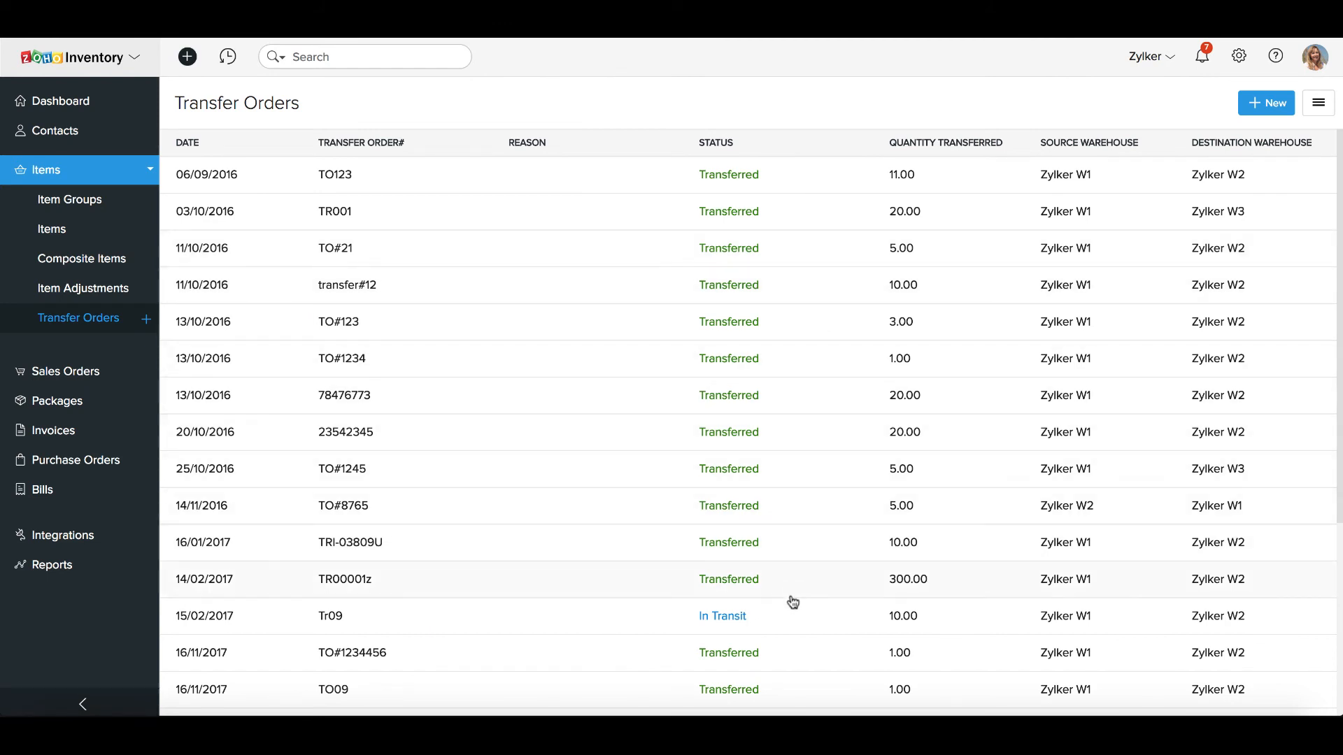
Mark Tr09 as received on 24/07/2018 and return to the list
{"action": "left_click", "coordinate": [330, 616]}
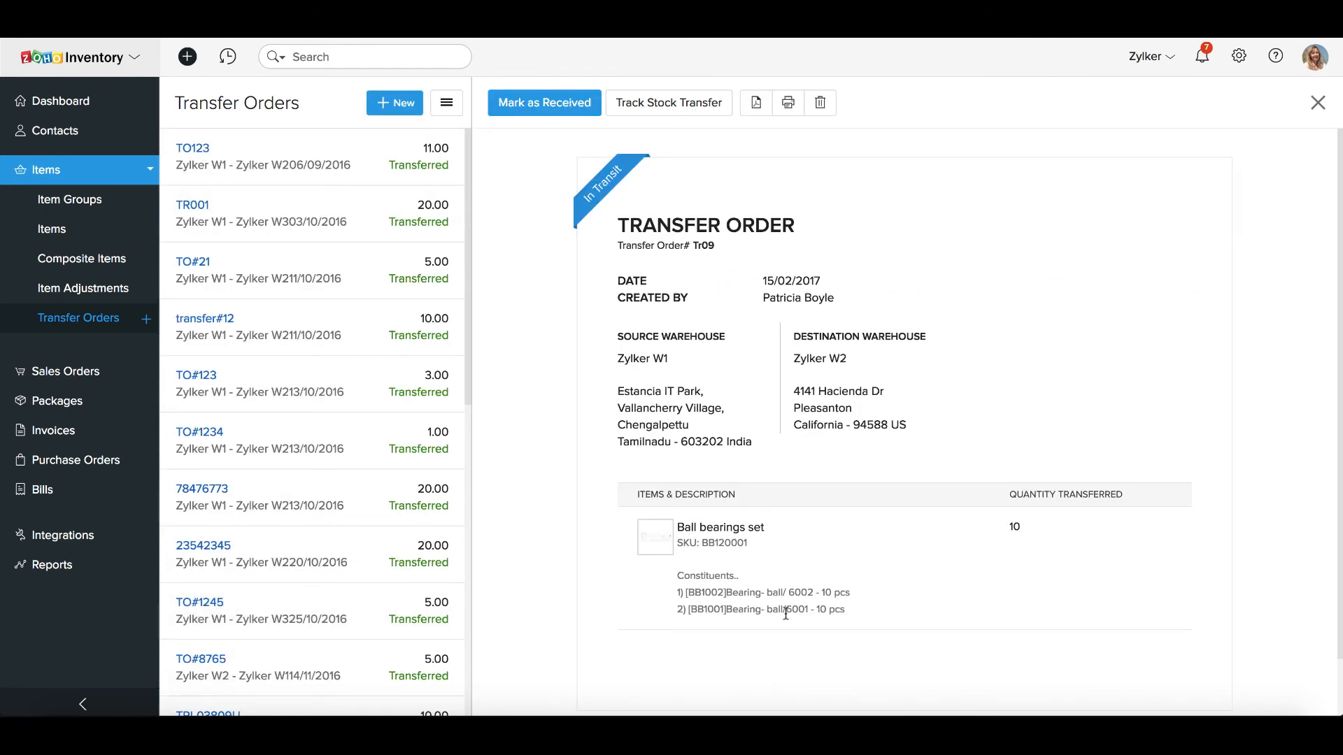
{"action": "left_click", "coordinate": [544, 104]}
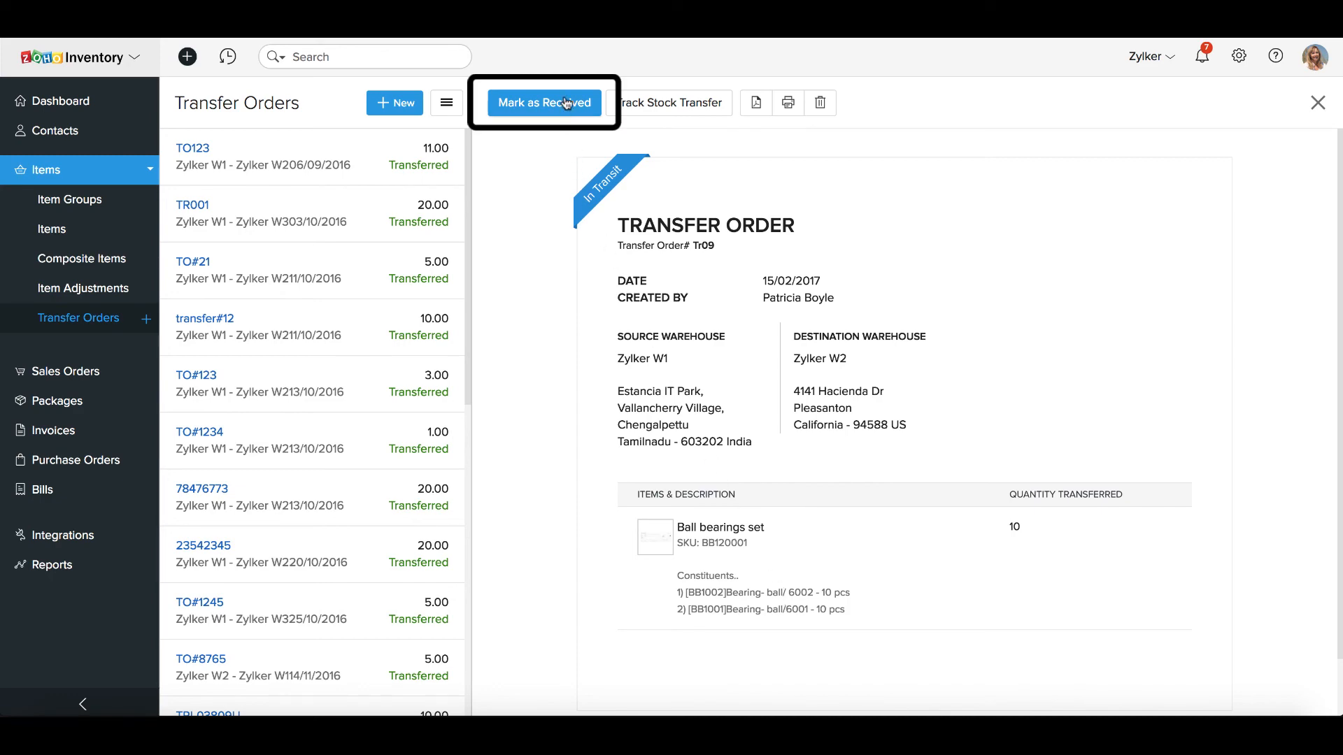
{"action": "left_click", "coordinate": [544, 103]}
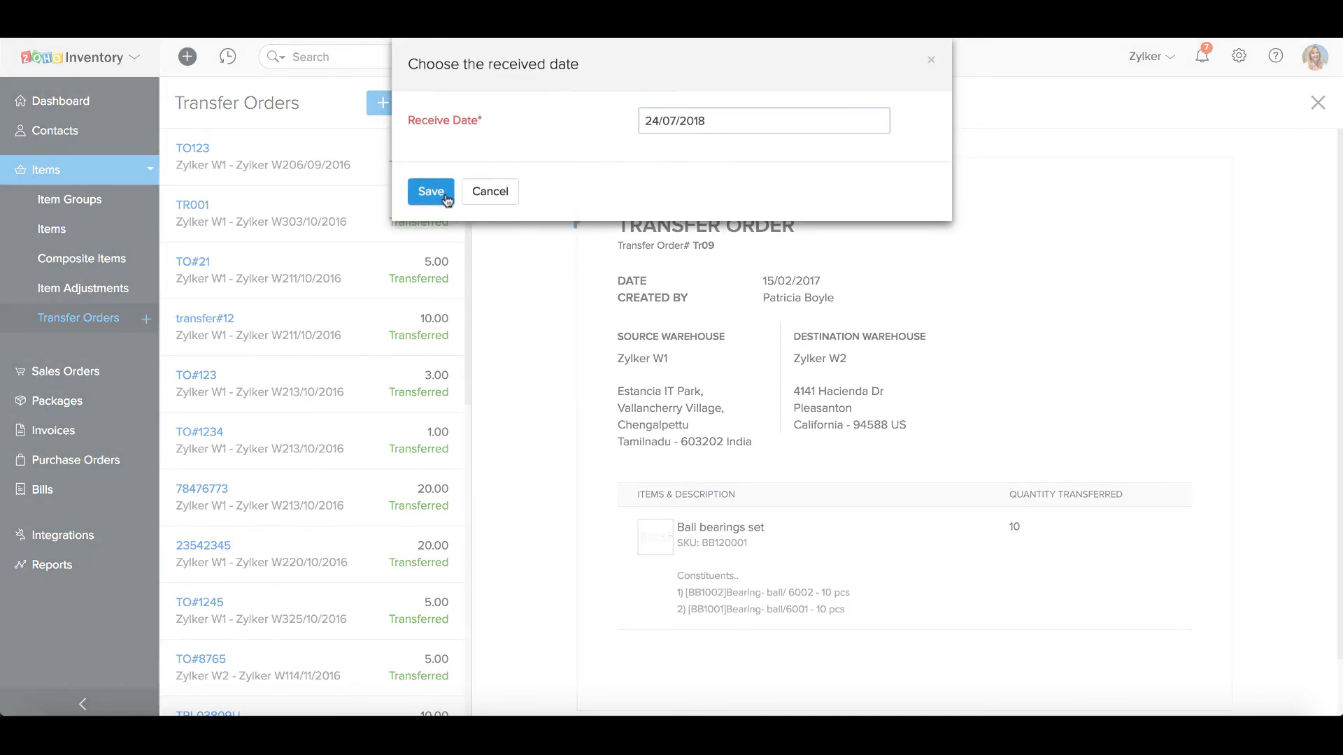
{"action": "left_click", "coordinate": [431, 191]}
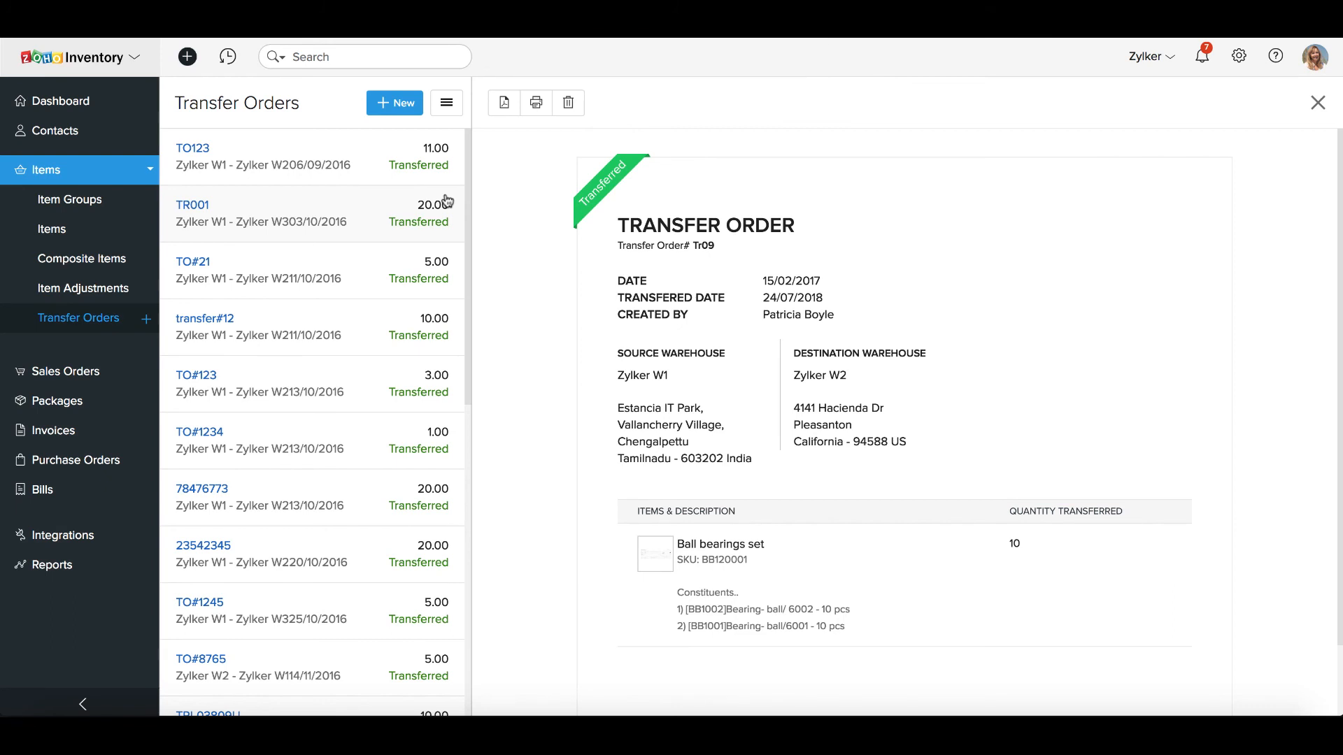
{"action": "left_click", "coordinate": [1318, 102]}
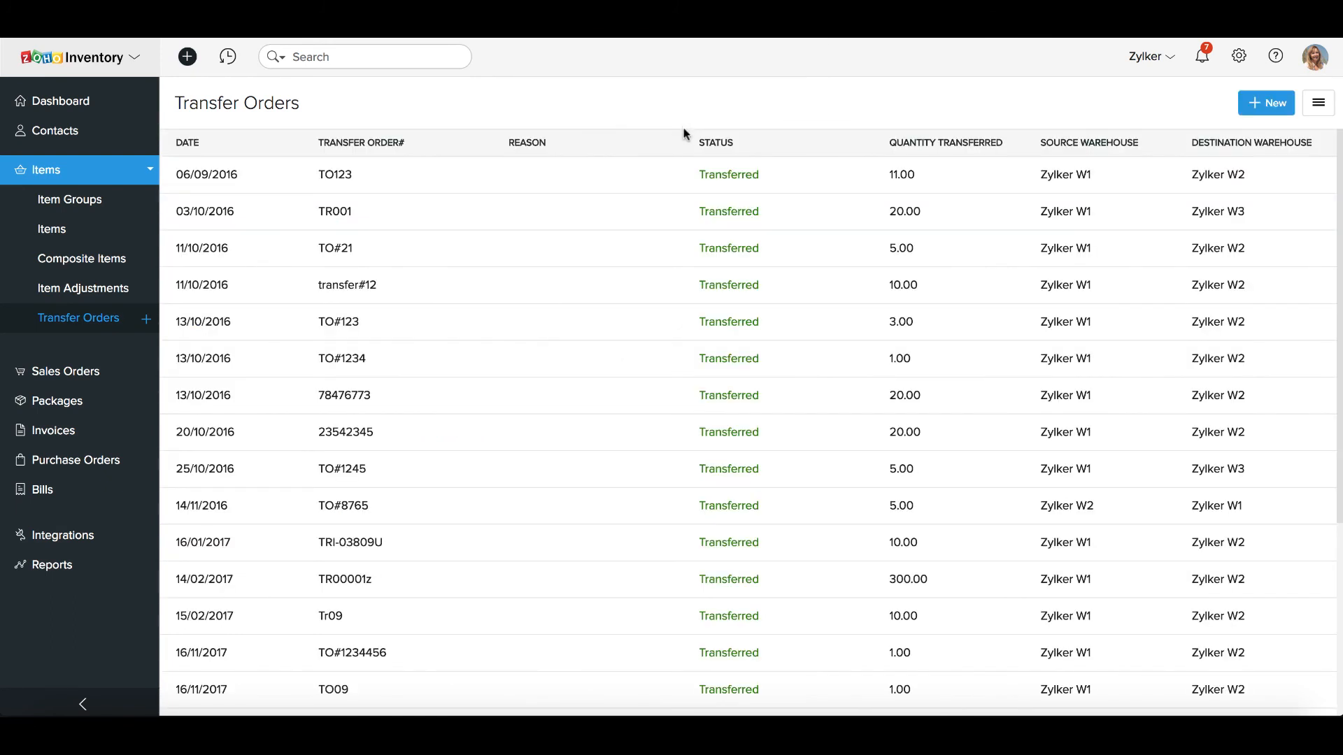
Preview and print transfer order TO123
{"action": "left_click", "coordinate": [334, 175]}
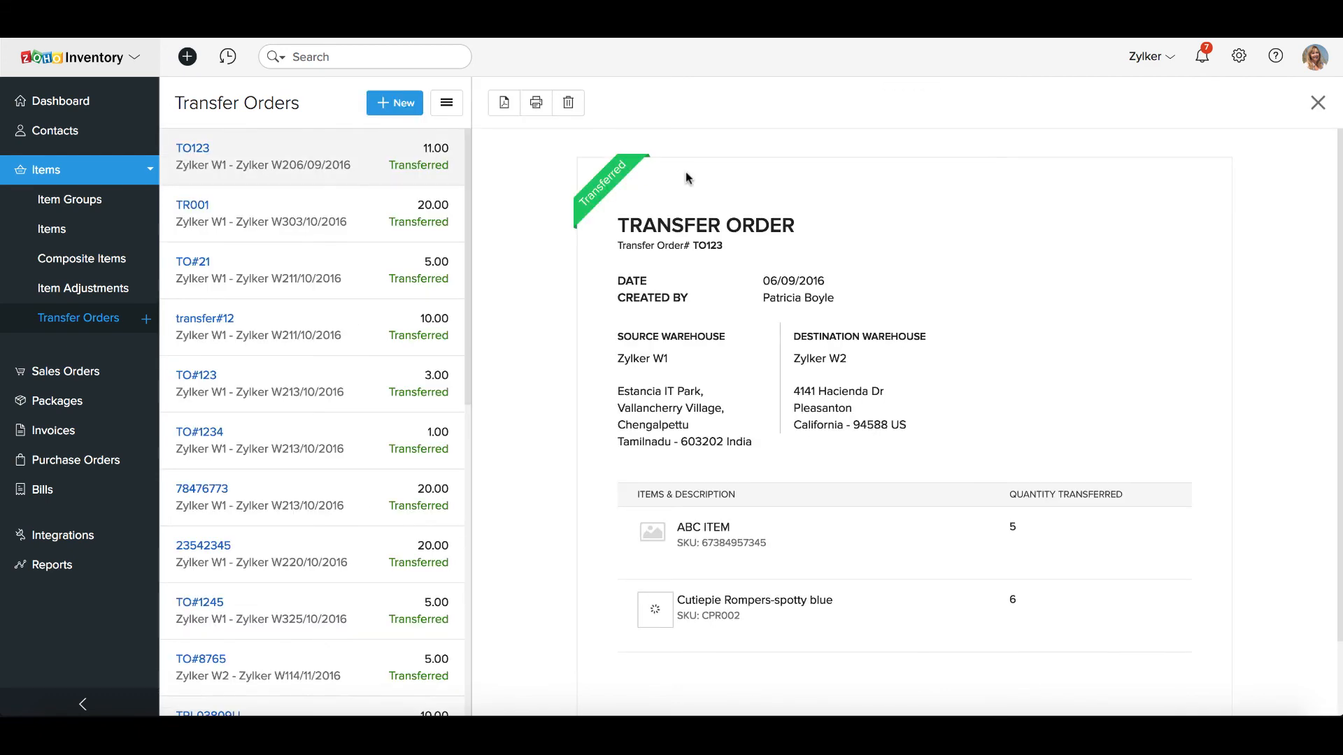
{"action": "left_click", "coordinate": [537, 103]}
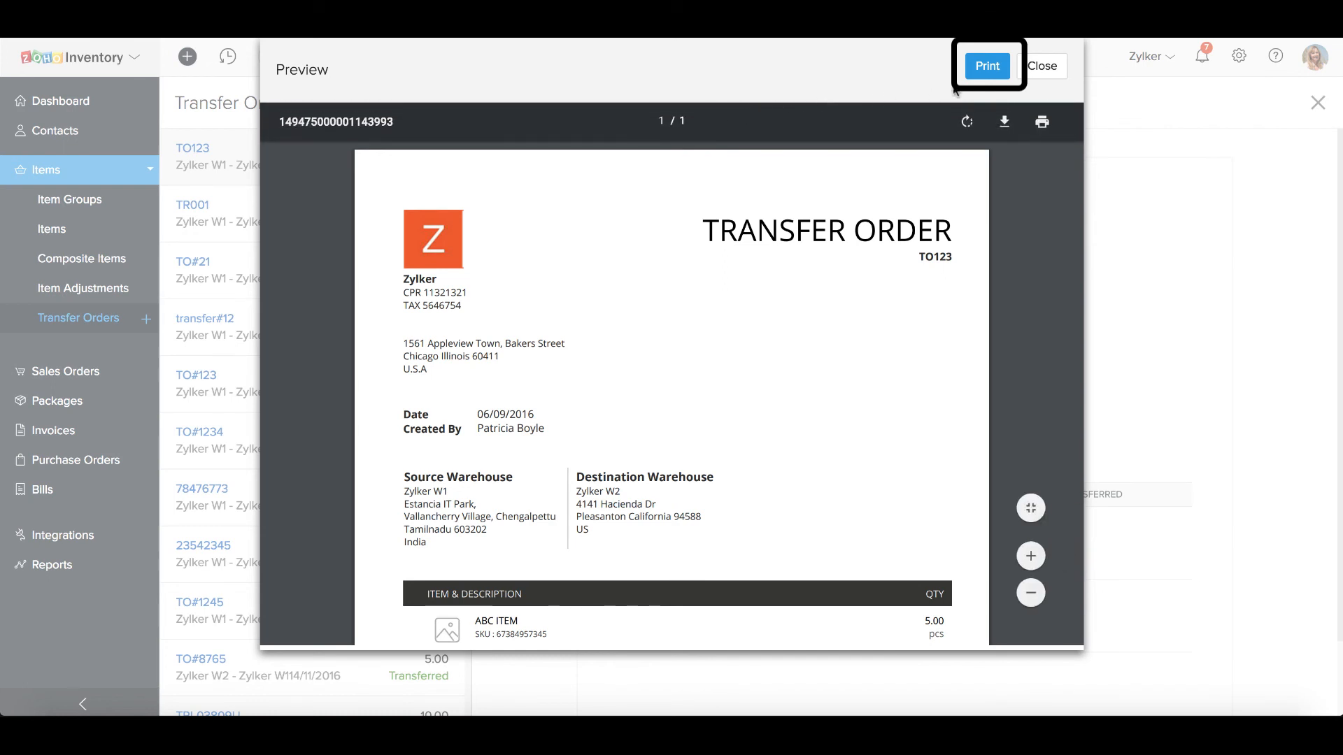
{"action": "left_click", "coordinate": [1046, 65]}
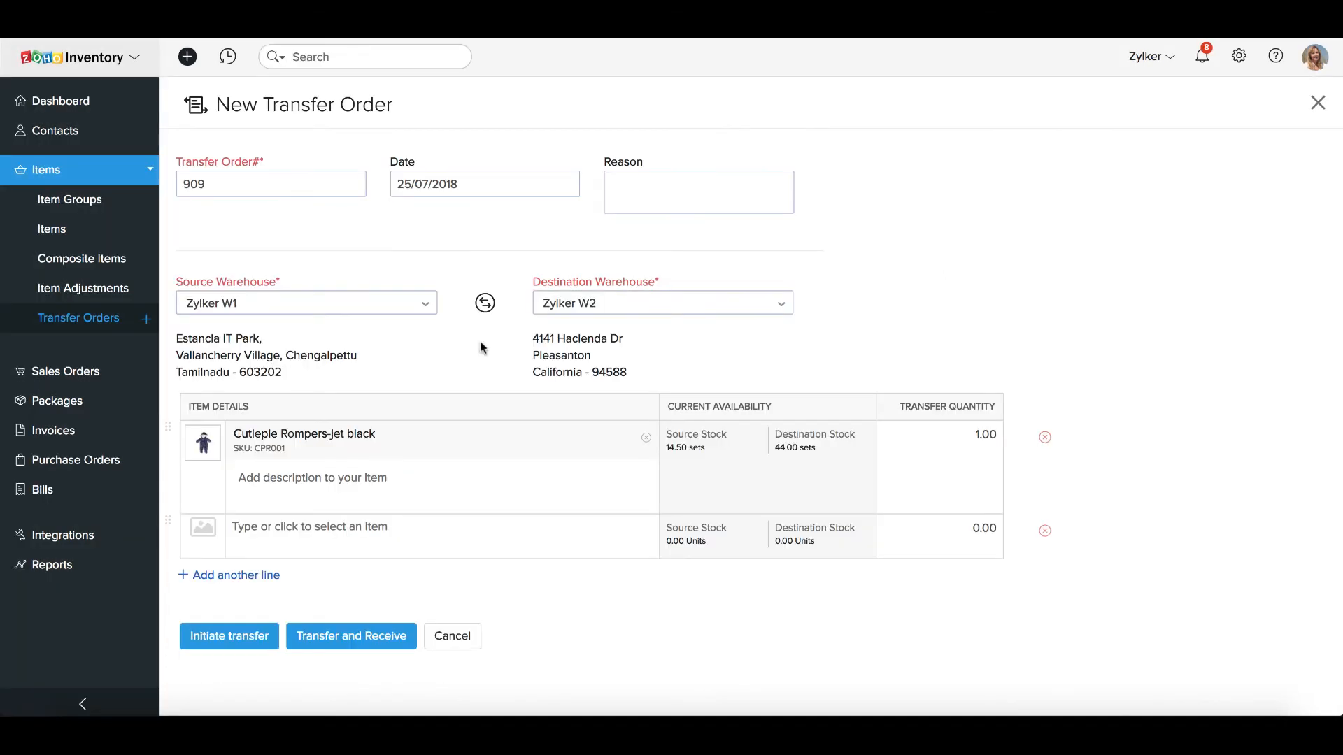
Swap source and destination warehouses, restore W1 and W2, and leave the form
{"action": "left_click", "coordinate": [484, 302]}
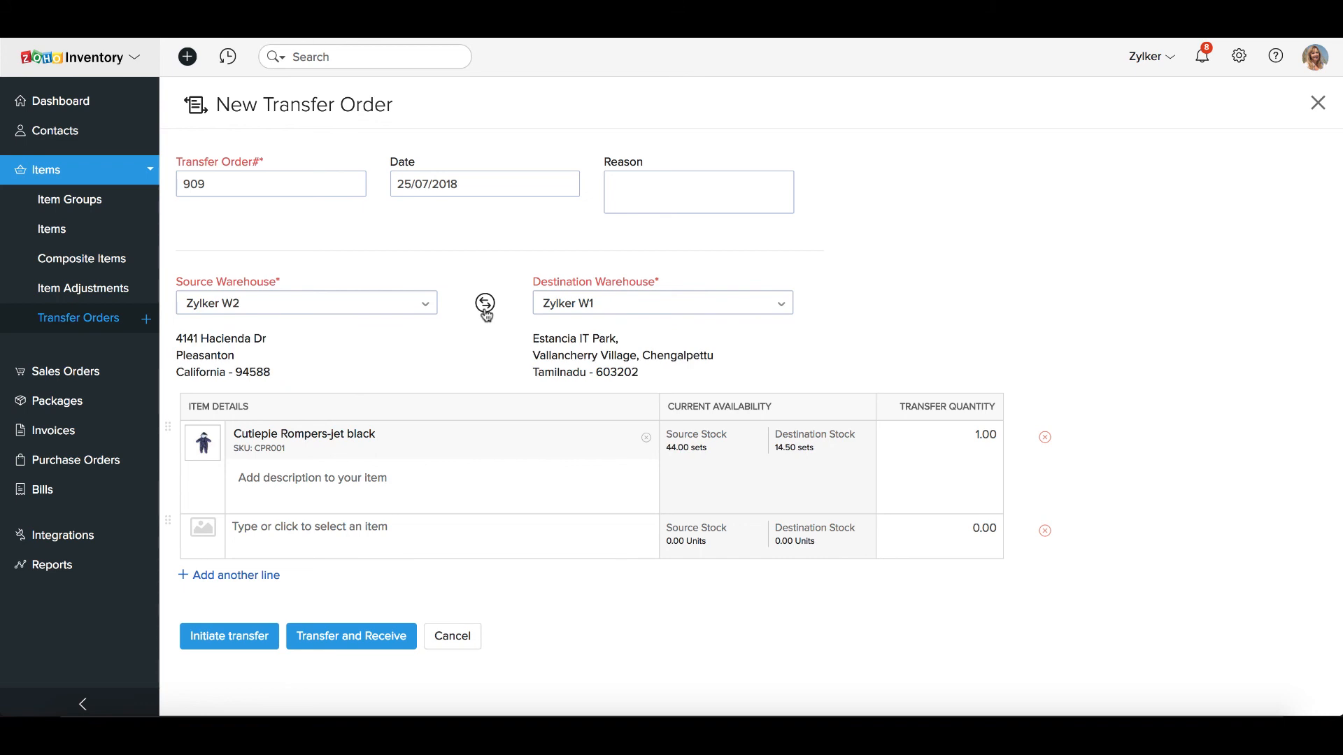
{"action": "left_click", "coordinate": [484, 303]}
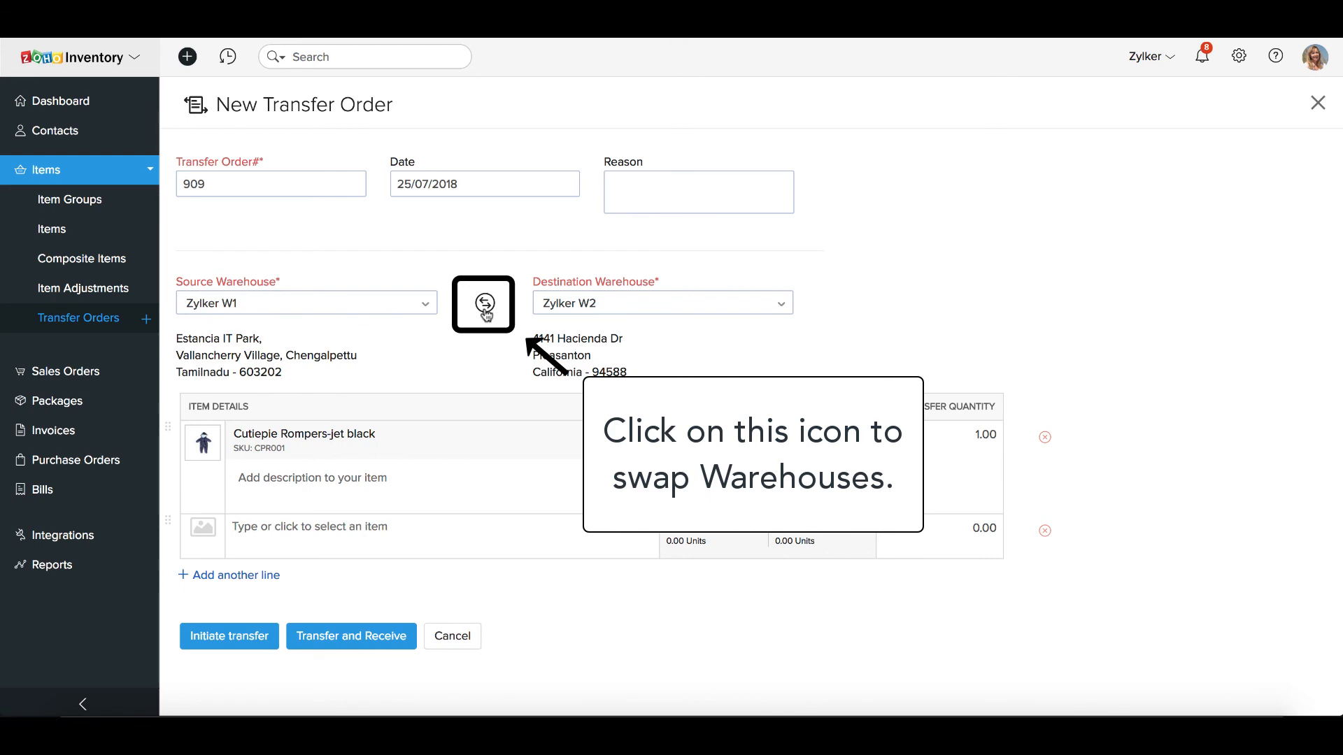
{"action": "left_click", "coordinate": [1318, 102]}
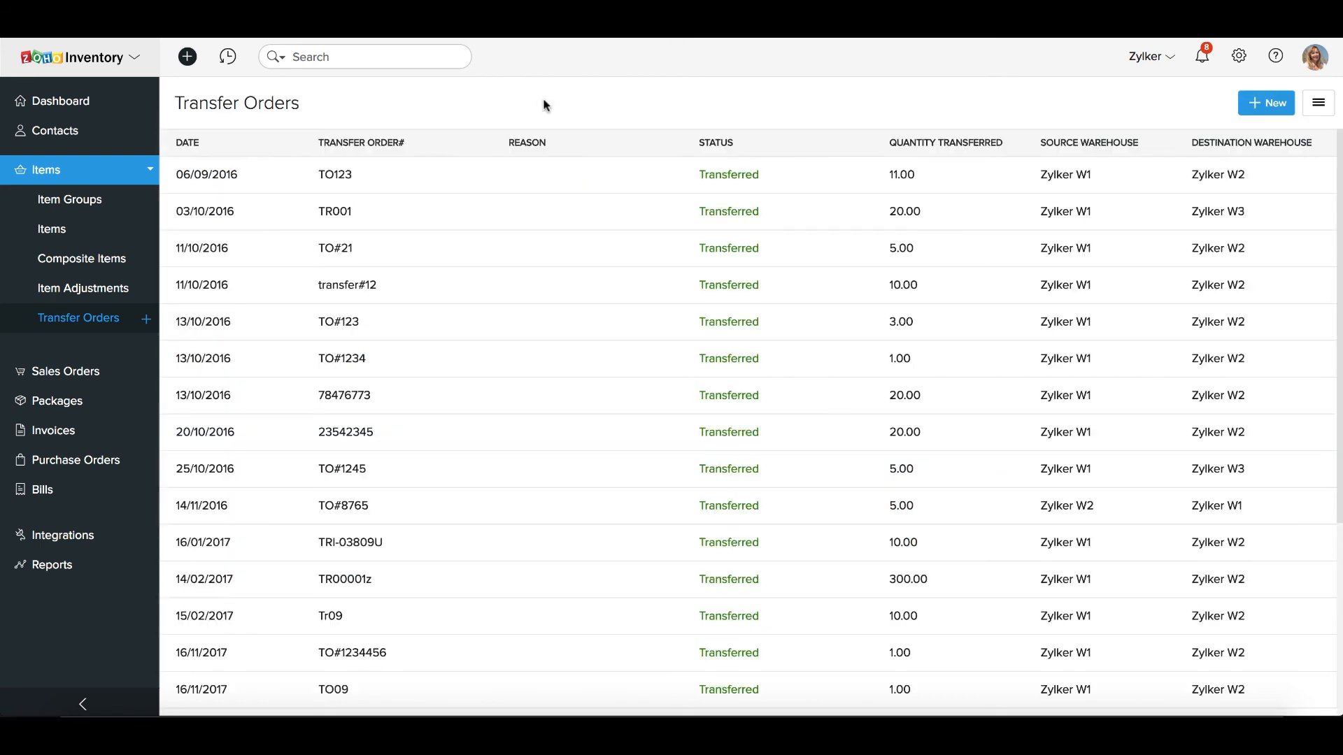
Delete transfer order TO123 via the trash icon and confirm the deletion
{"action": "left_click", "coordinate": [334, 173]}
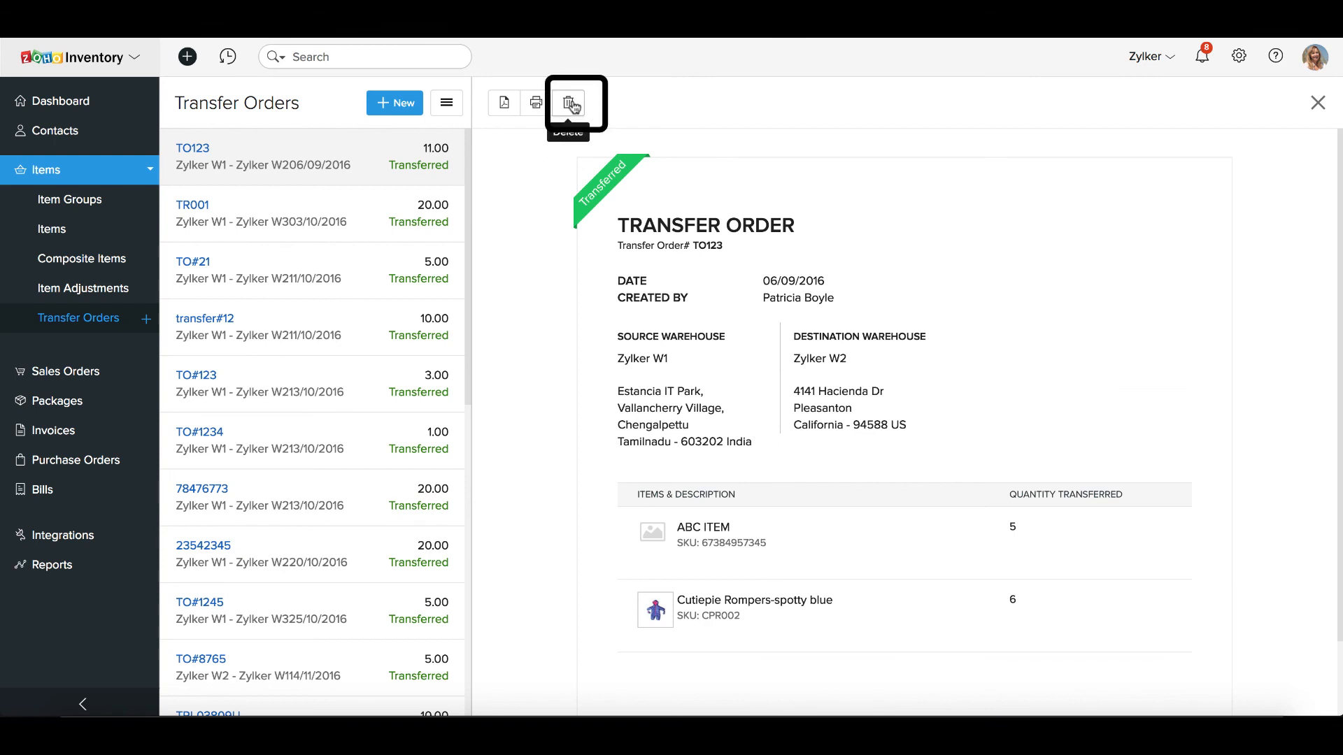
{"action": "left_click", "coordinate": [567, 103]}
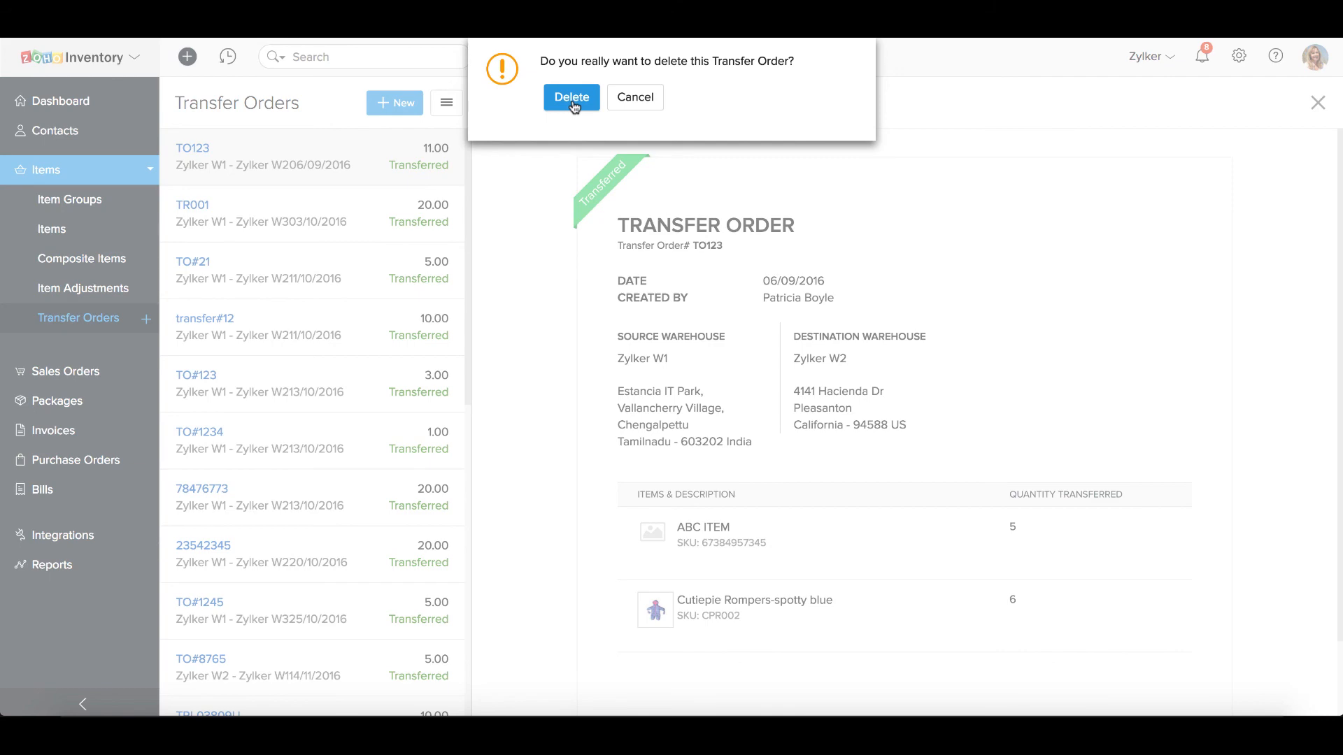
{"action": "left_click", "coordinate": [571, 98]}
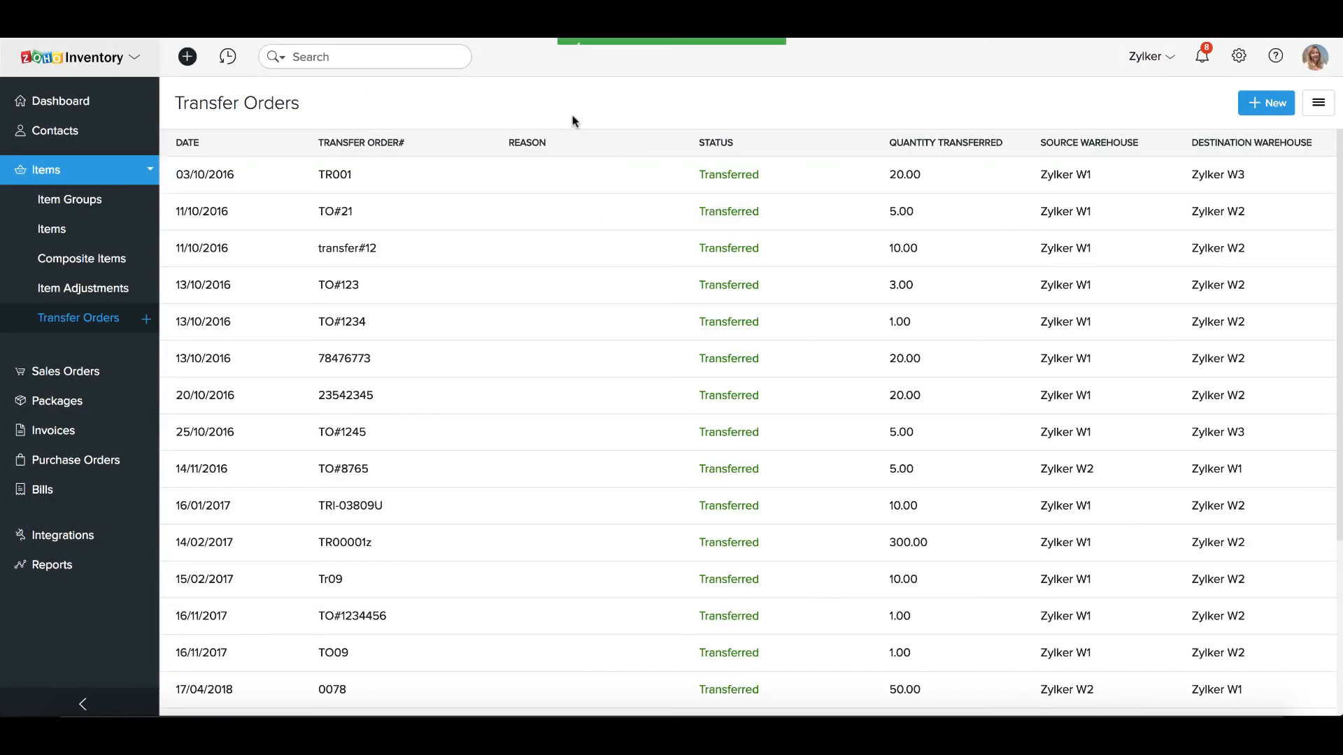